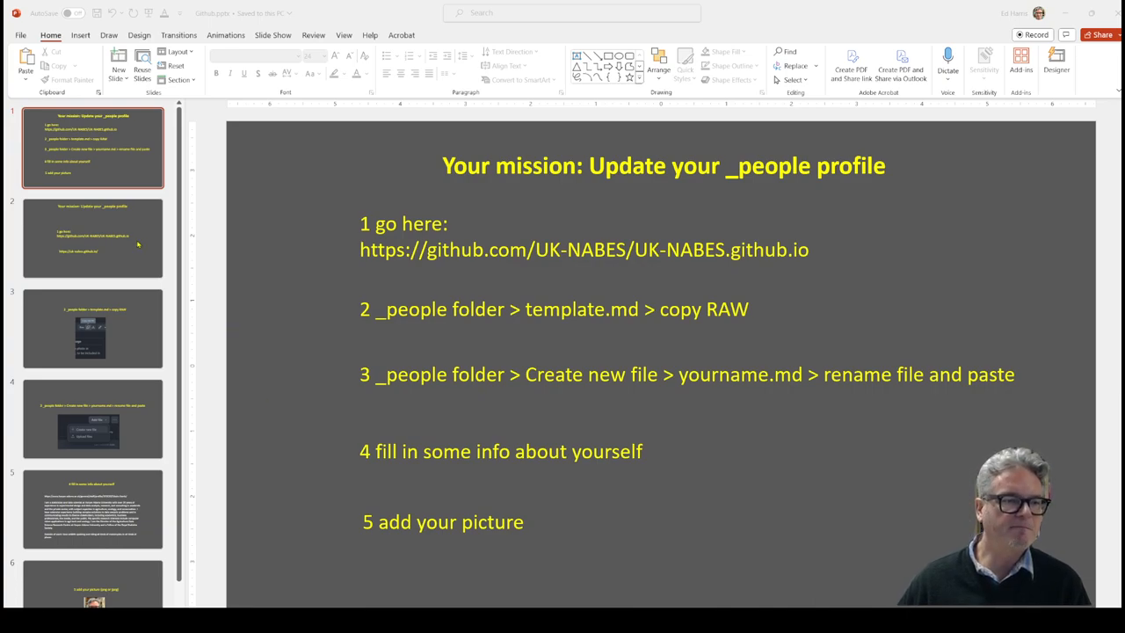
- Show slide 2 with the step 1 GitHub repository and website links
click(93, 238)
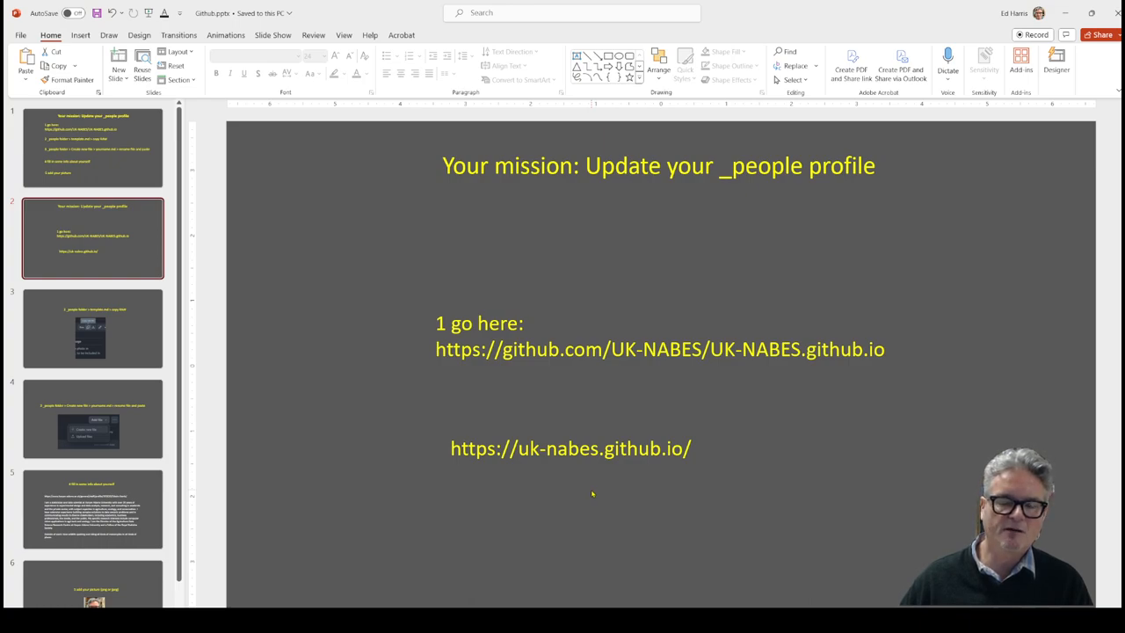
mouse_move(591, 493)
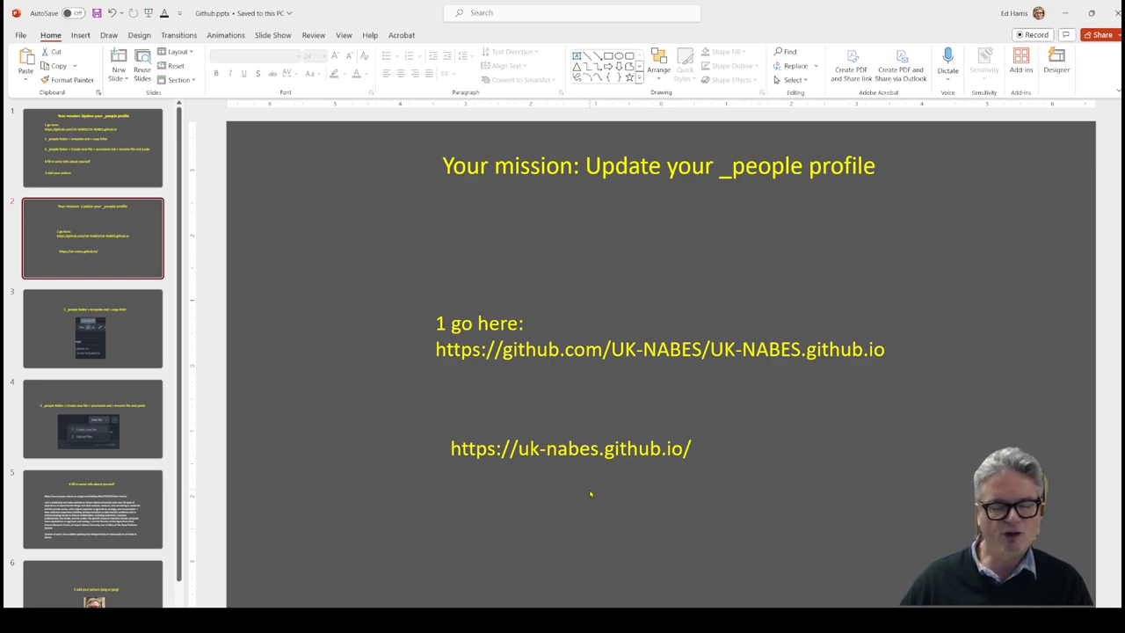
- Switch to Chrome, open the NABES People page and scroll through the profiles
key(alt+tab)
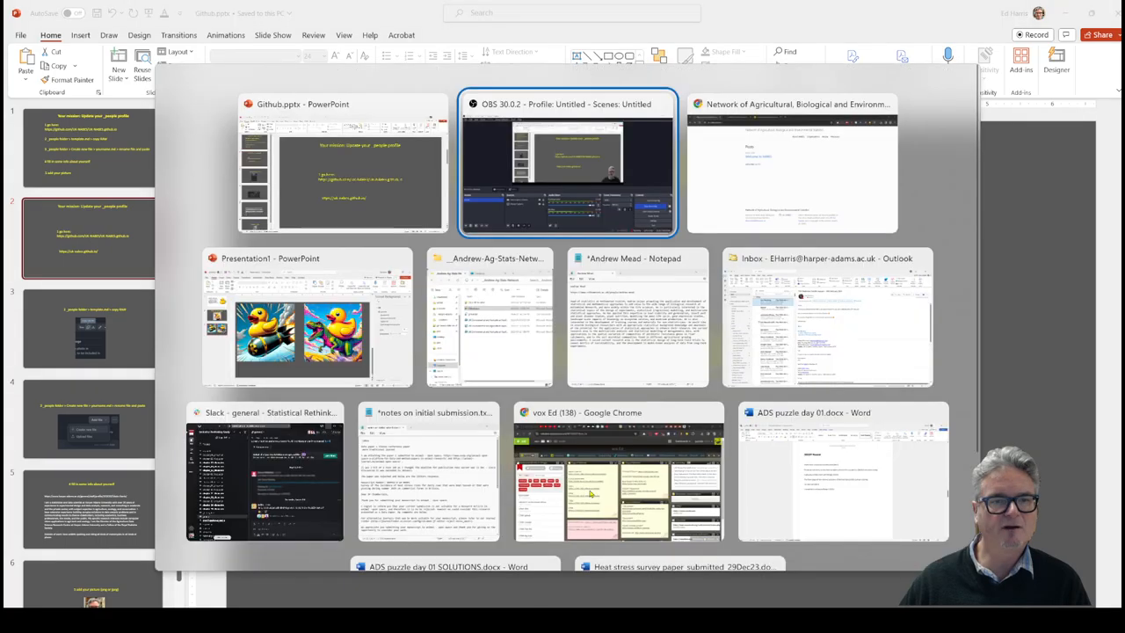
click(791, 163)
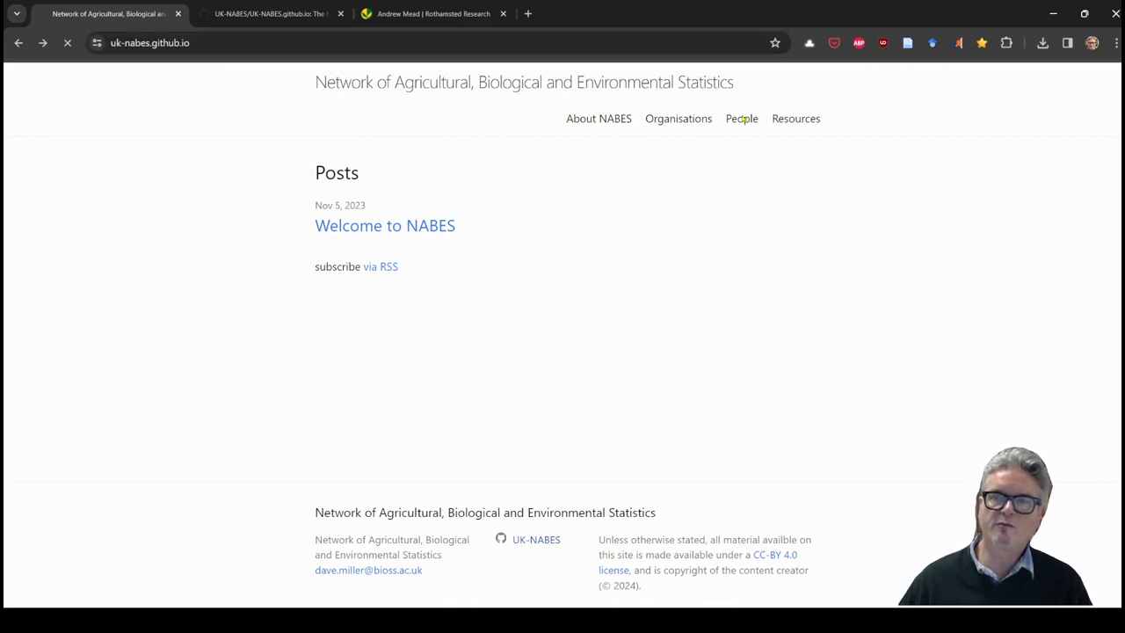
click(742, 119)
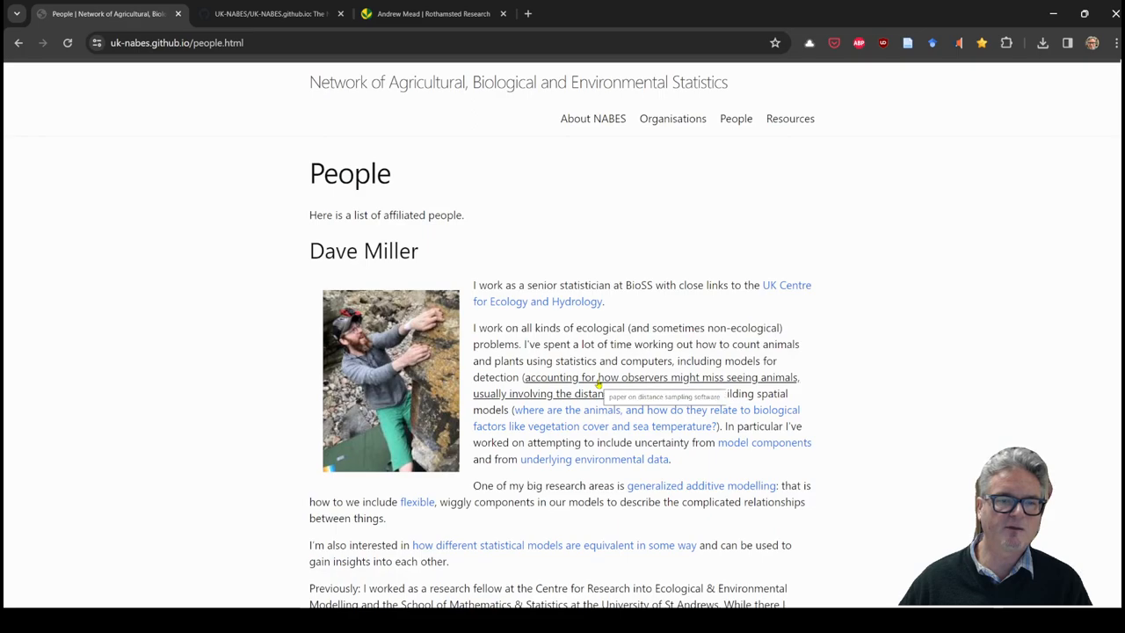
scroll(down, 3)
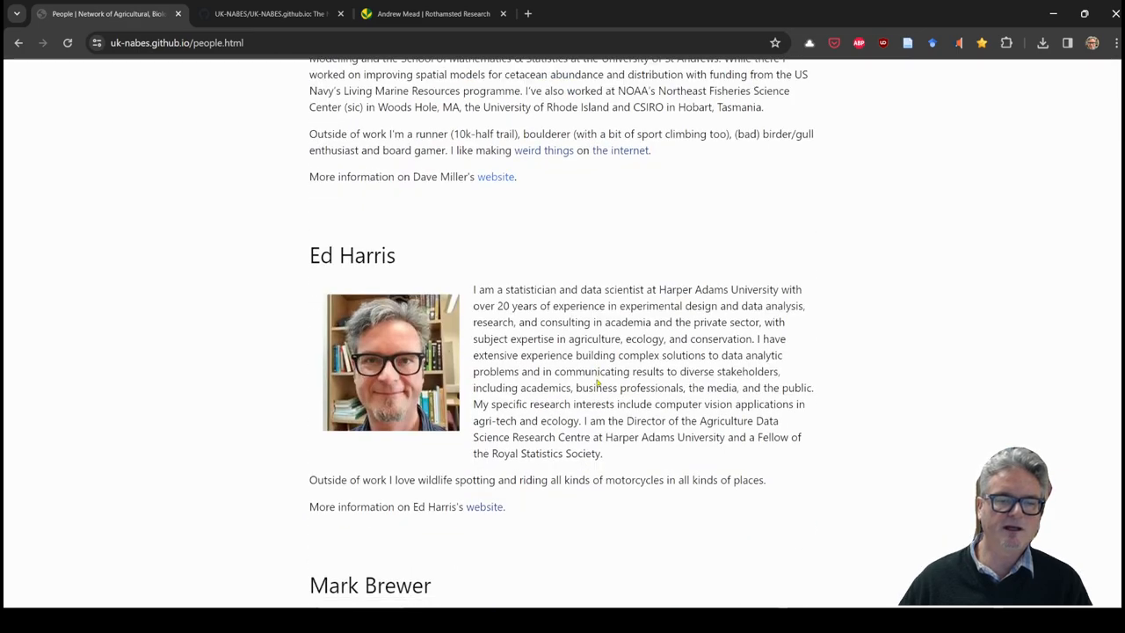
scroll(down, 3)
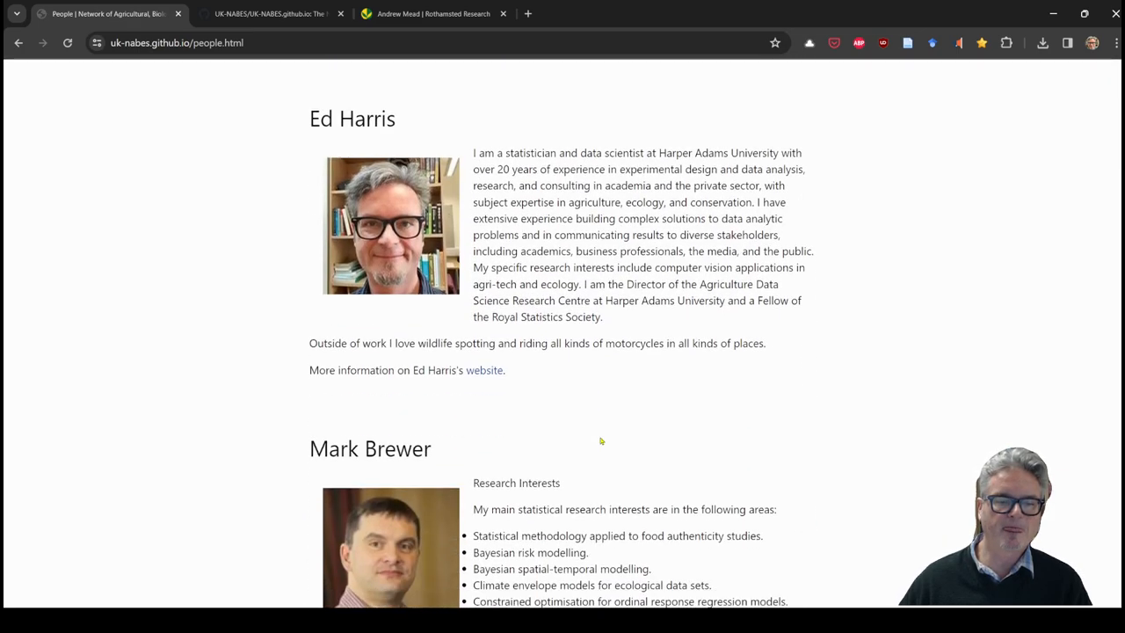
scroll(down, 3)
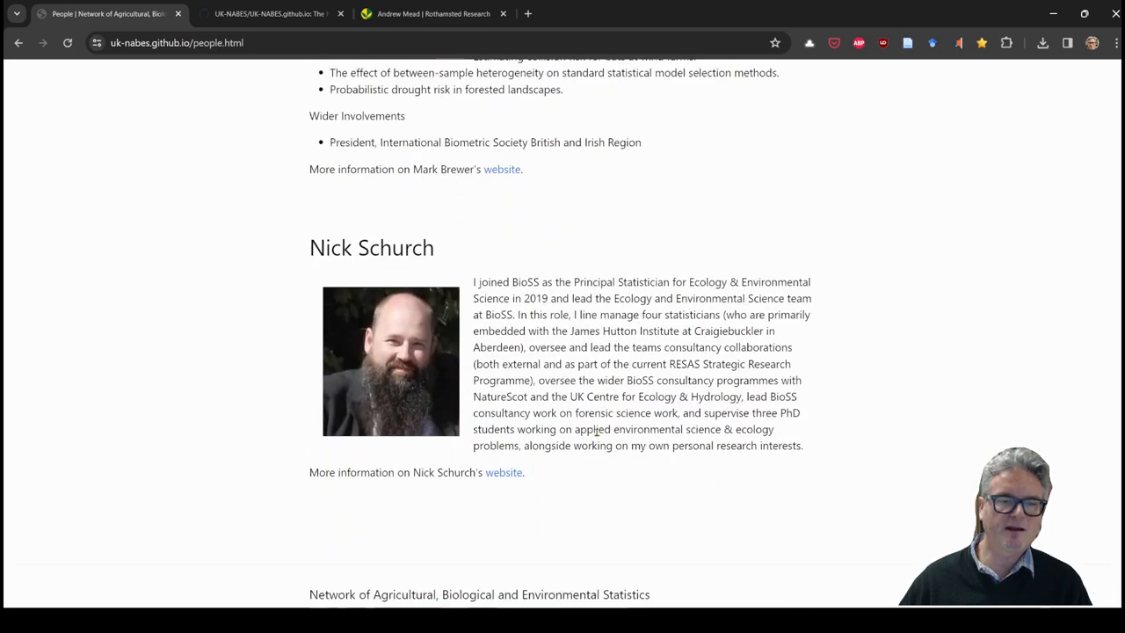
scroll(up, 3)
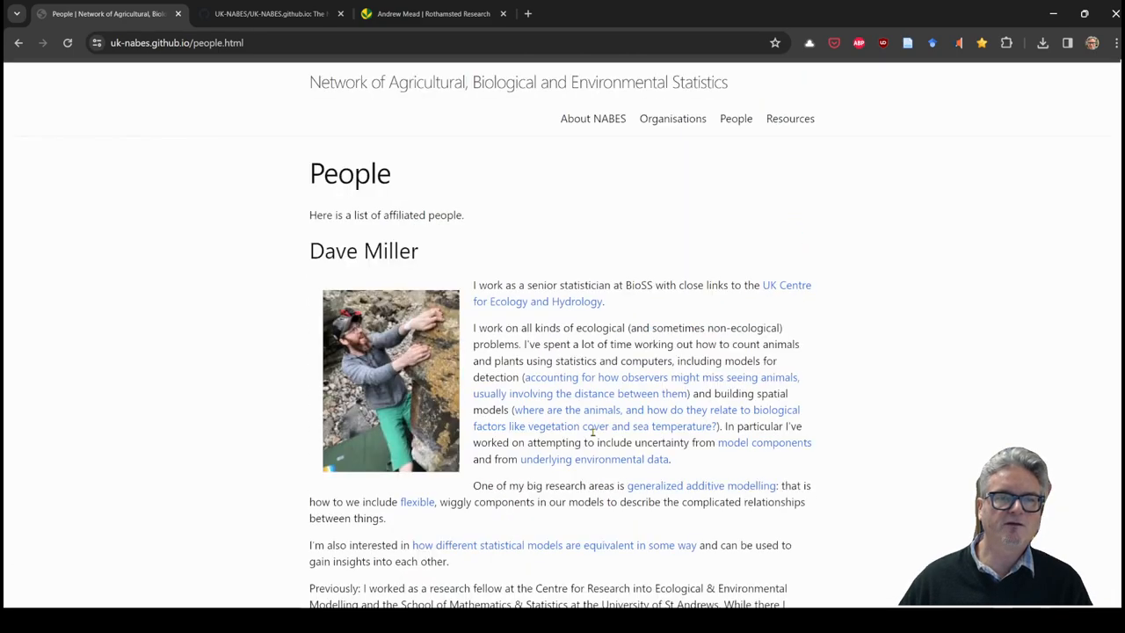
- Return to PowerPoint's slide 3 on copying the raw template.md file
click(268, 13)
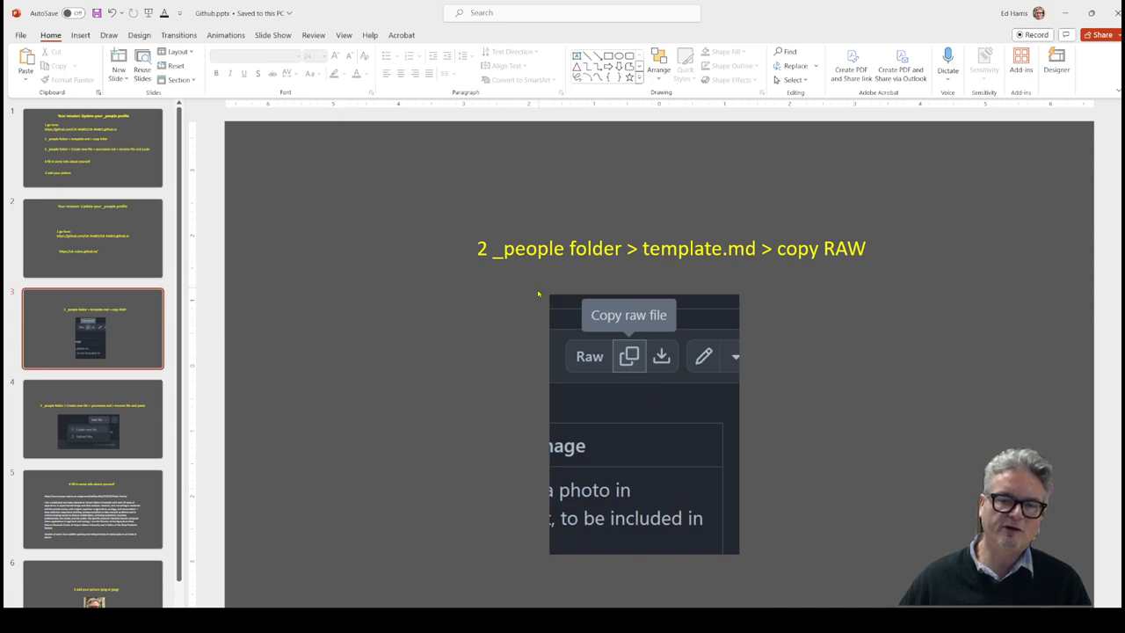
mouse_move(567, 347)
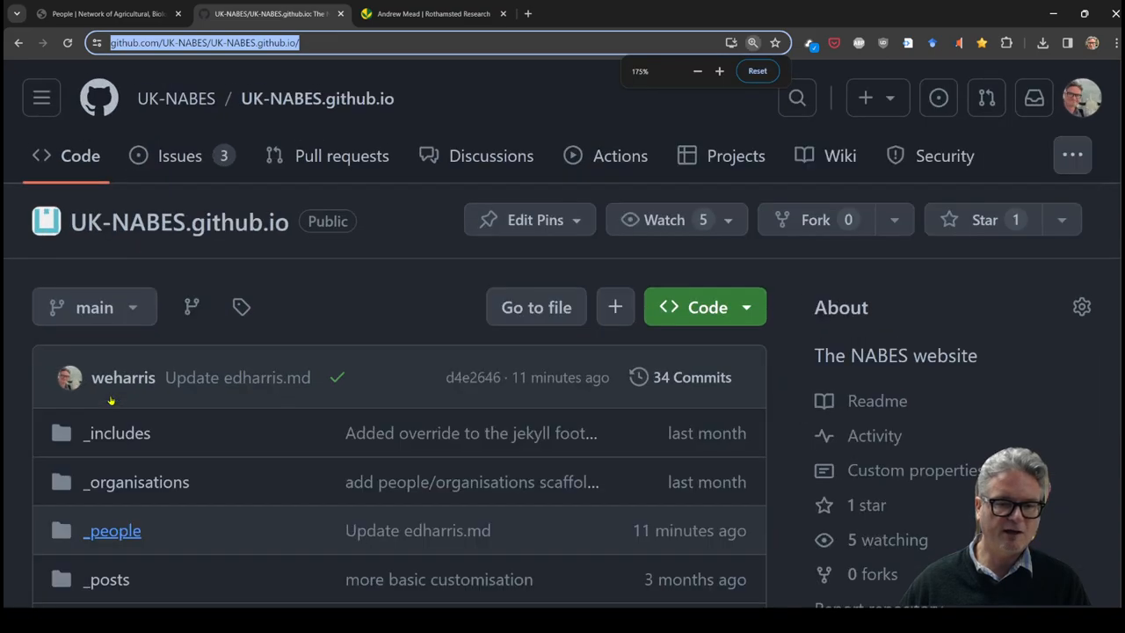
- Open template.md inside the repository's _people folder
scroll(down, 3)
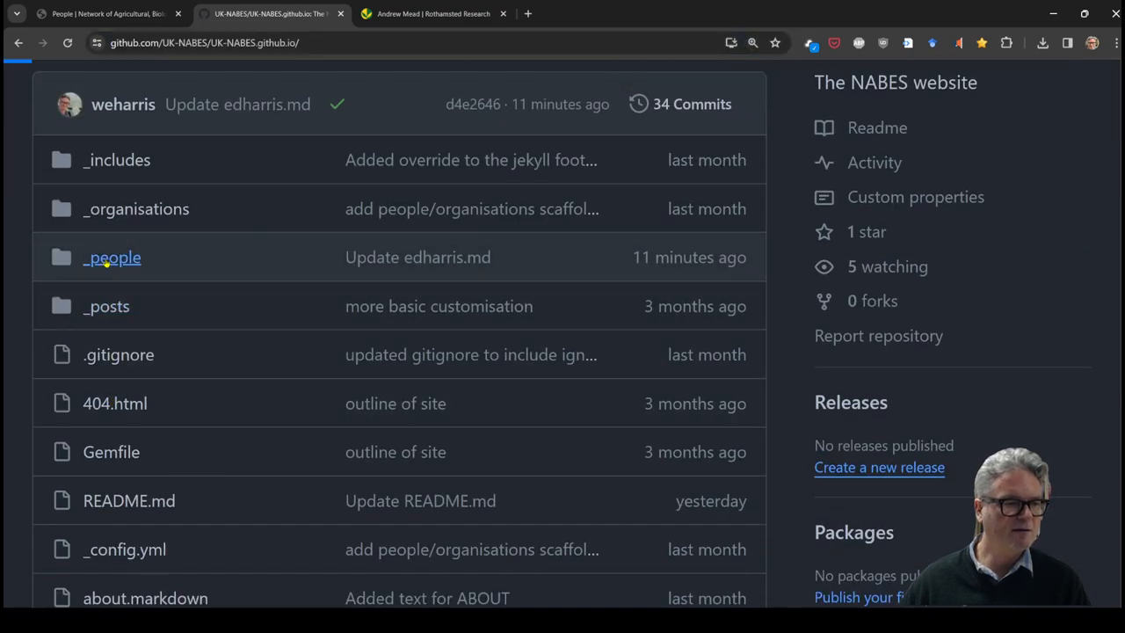
click(111, 257)
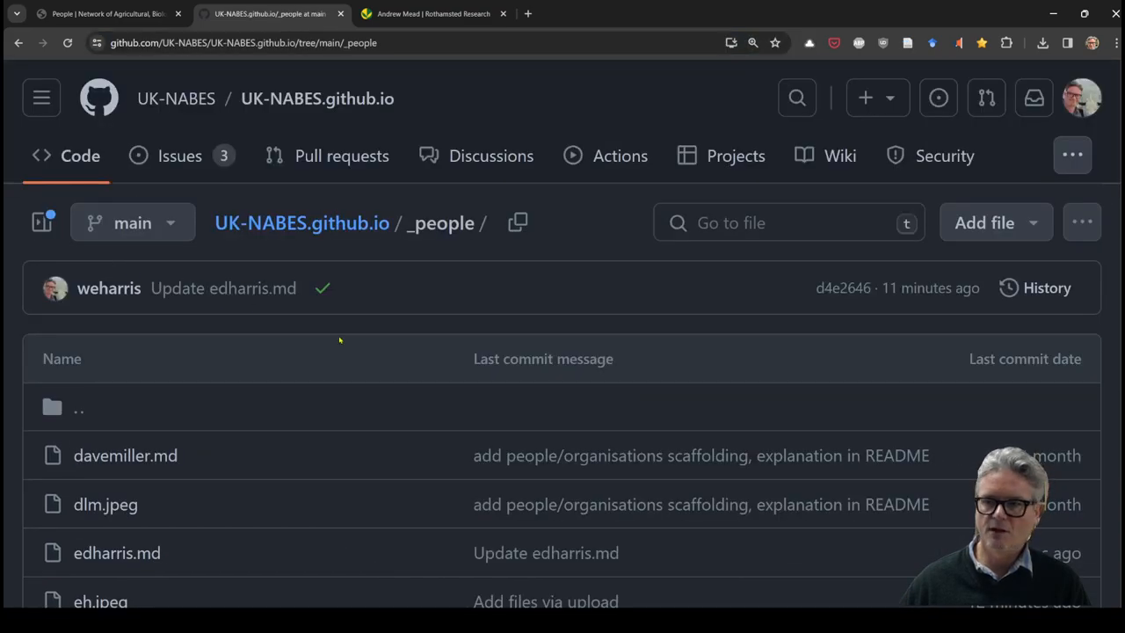
scroll(down, 3)
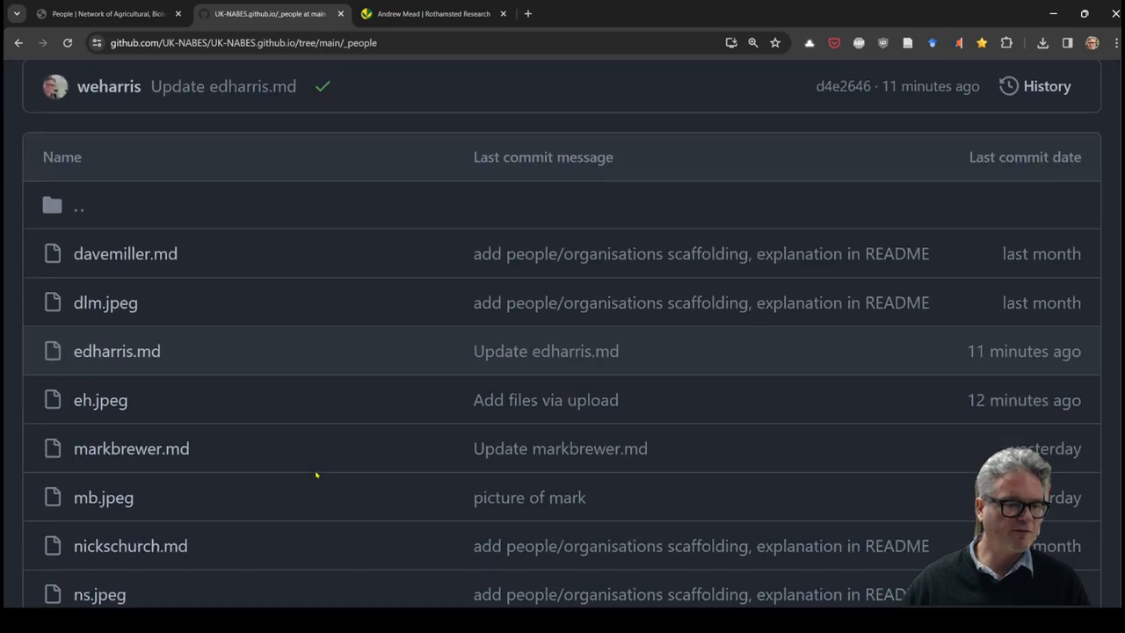
scroll(down, 3)
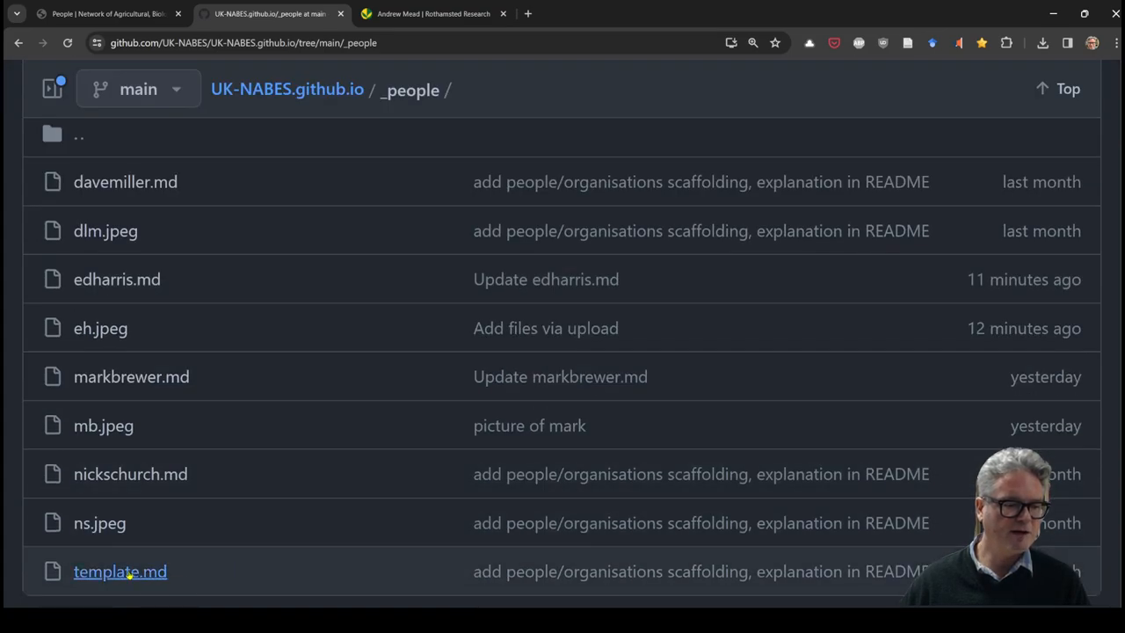
click(120, 572)
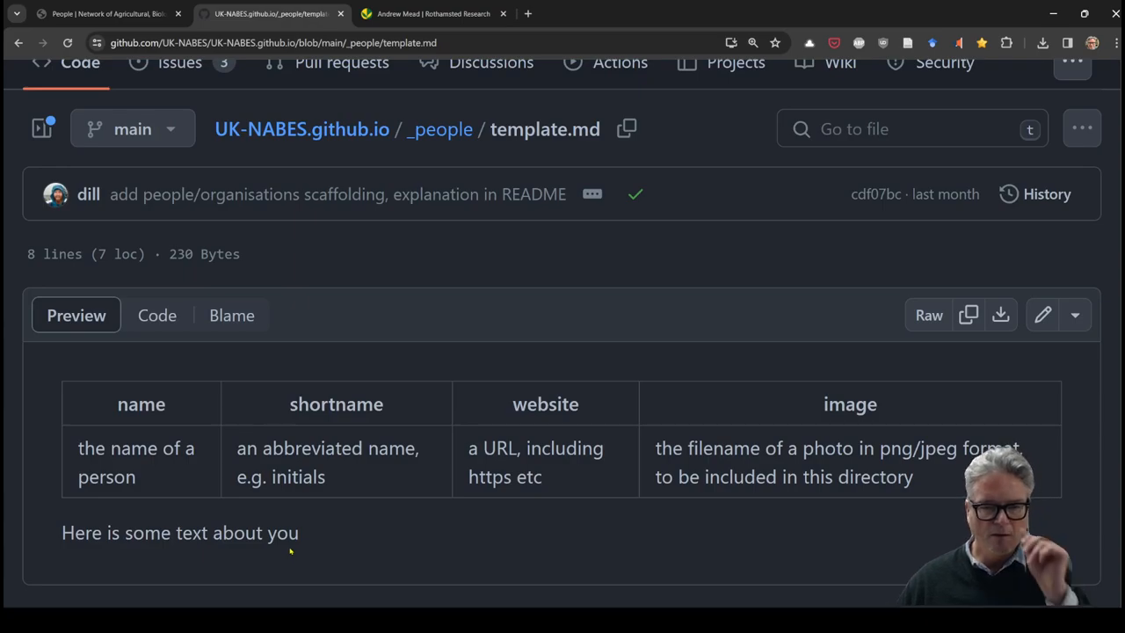
mouse_move(471, 390)
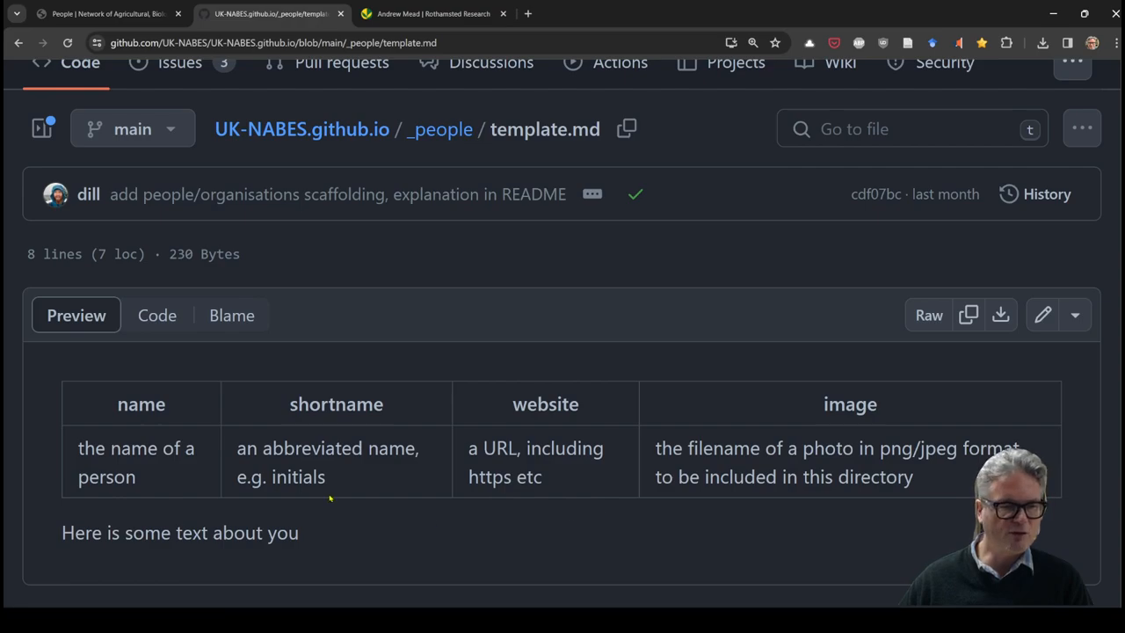
- Show the template's raw source and copy its contents
click(156, 315)
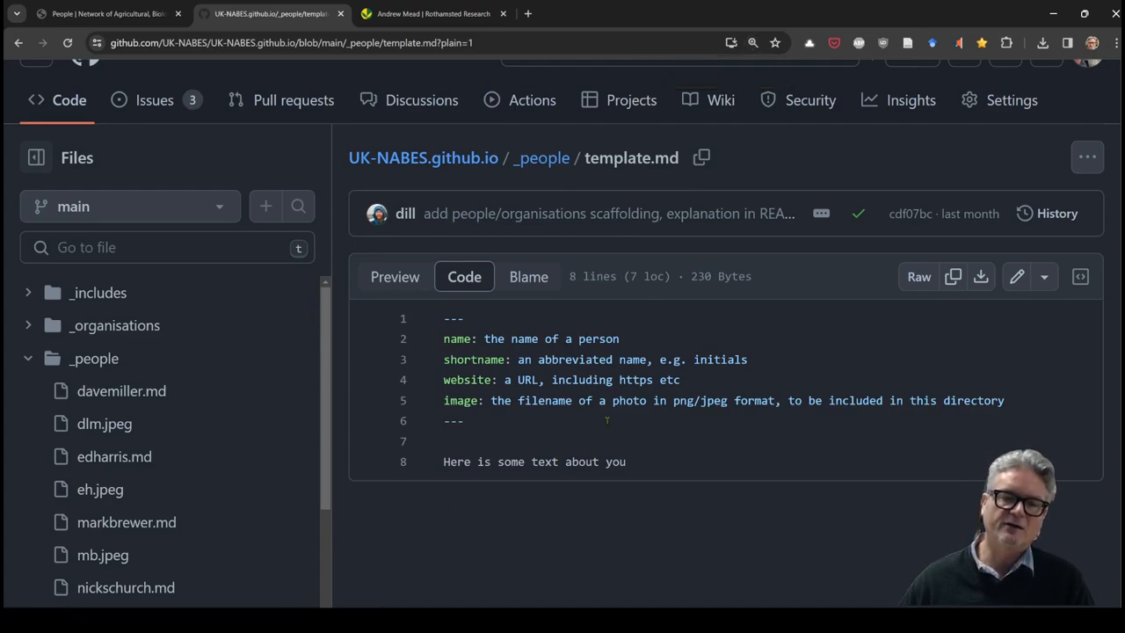
drag(444, 318, 466, 420)
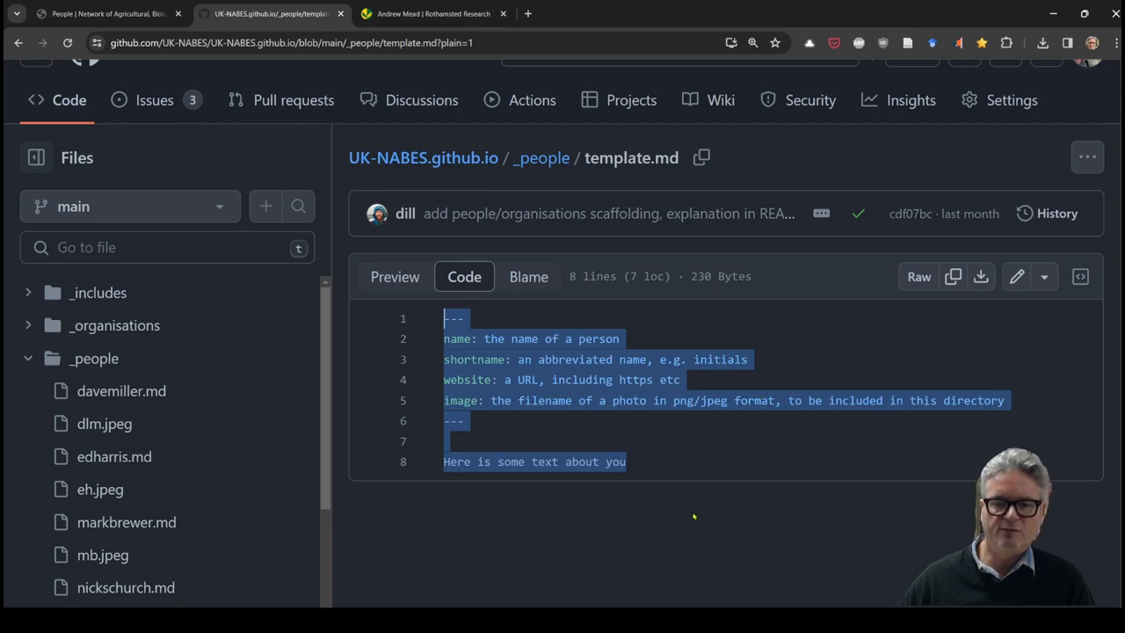
click(626, 462)
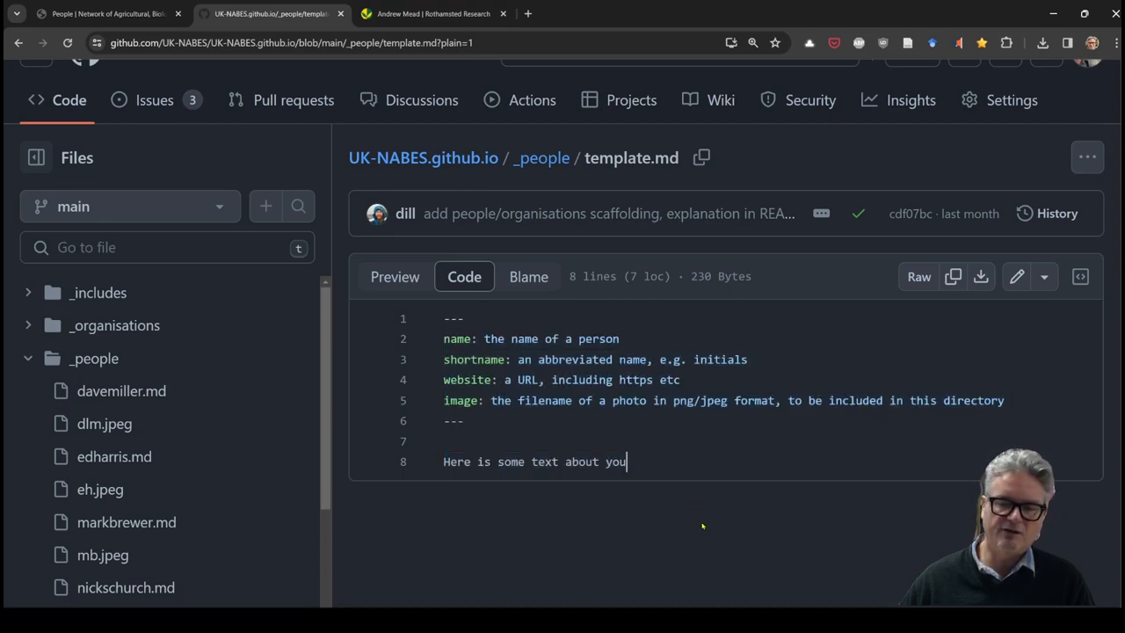
mouse_move(953, 276)
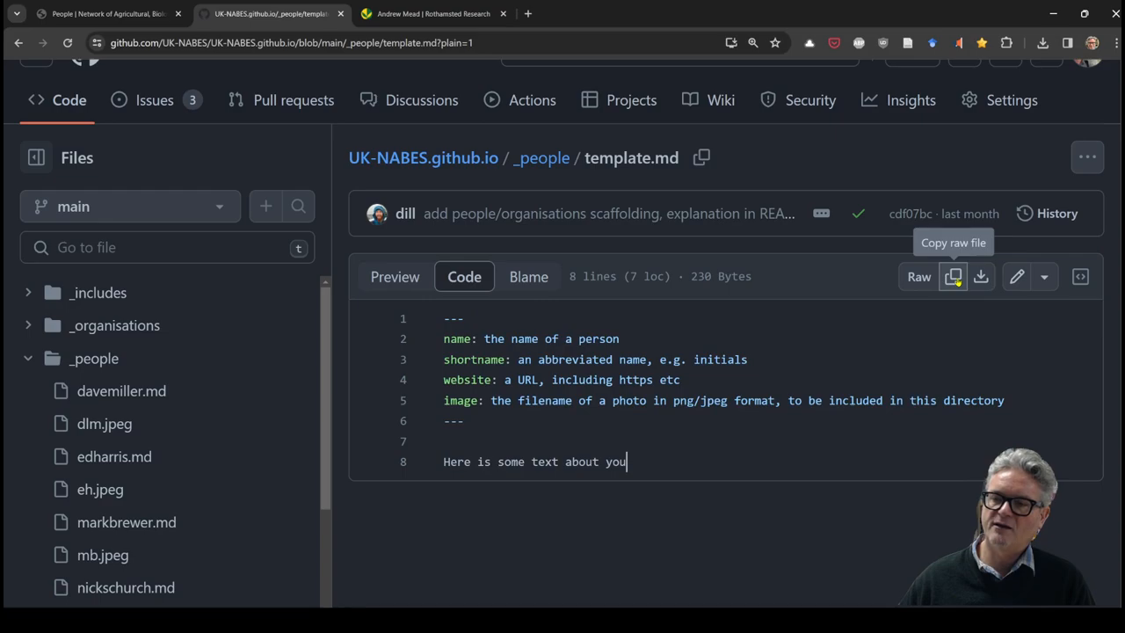
click(954, 276)
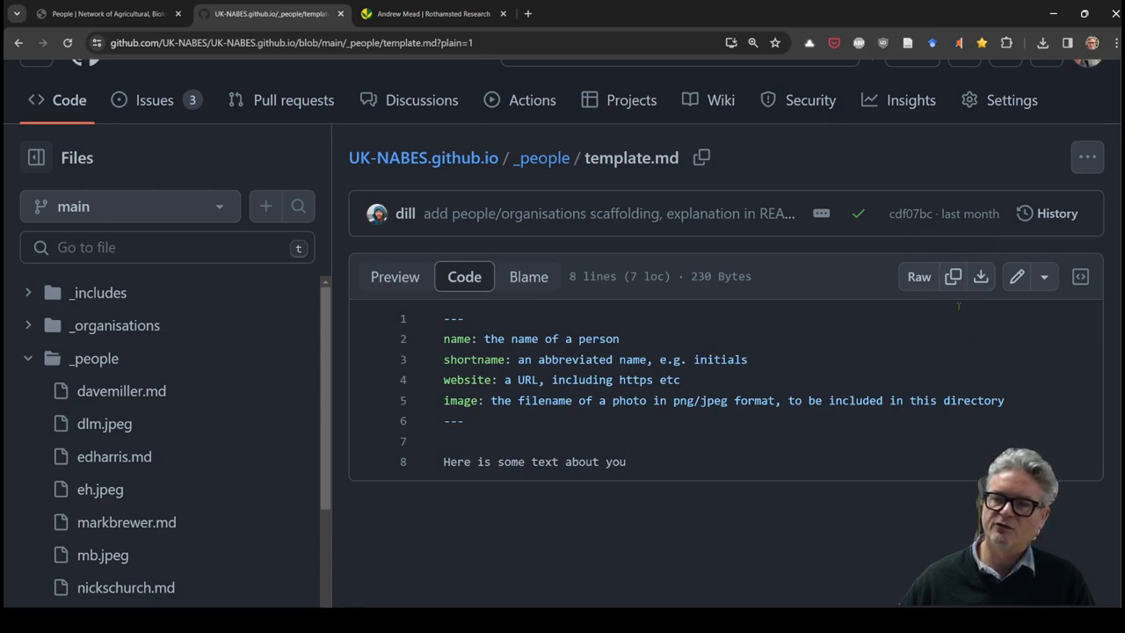
click(953, 276)
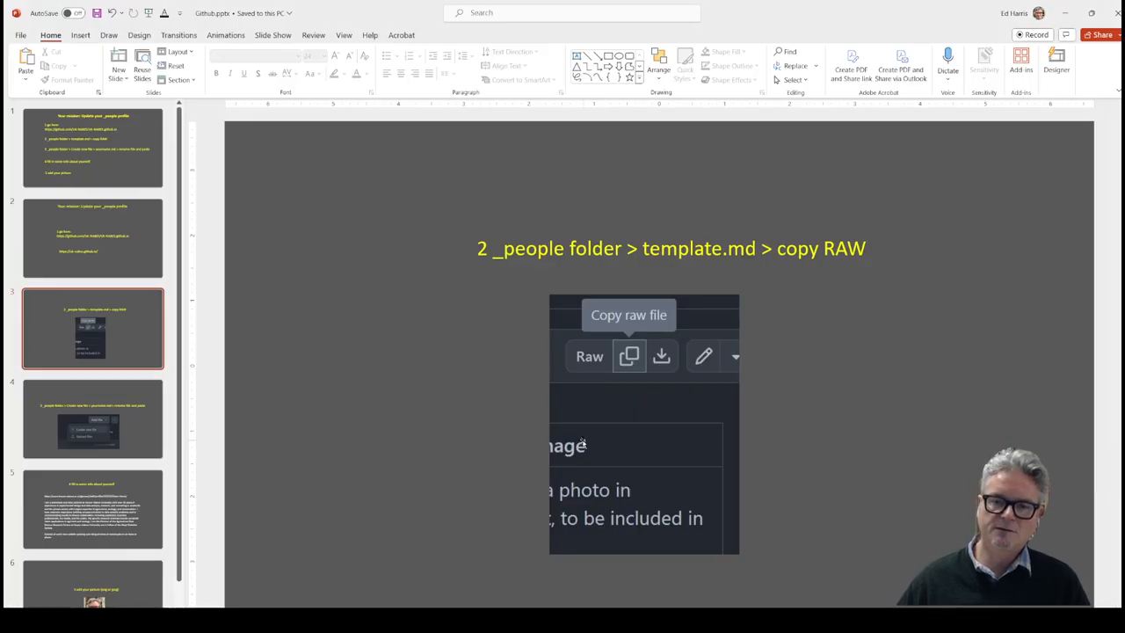
- Show slide 4 about creating a yourname.md file in _people
click(92, 419)
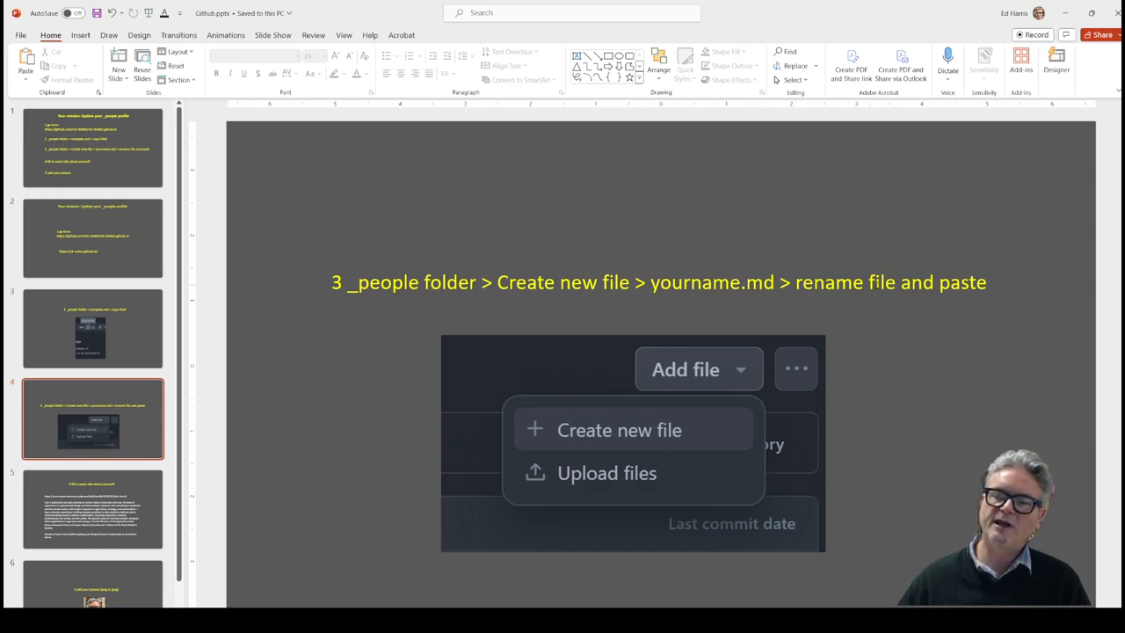
mouse_move(465, 503)
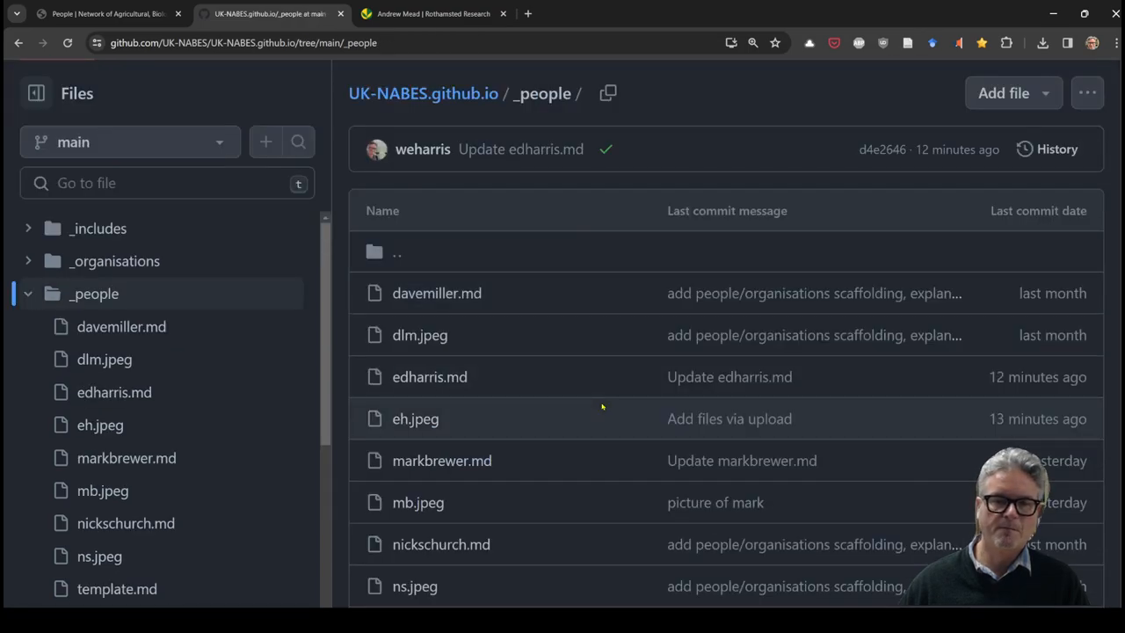
- Start a new file in _people, then discard it to return to the listing
click(1003, 93)
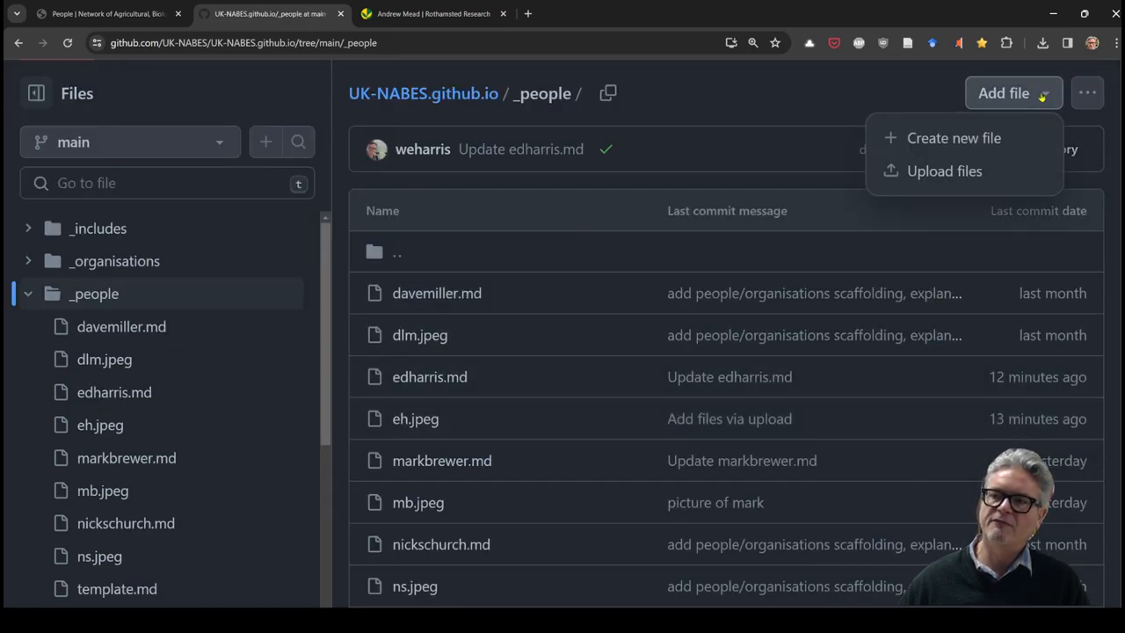
click(953, 138)
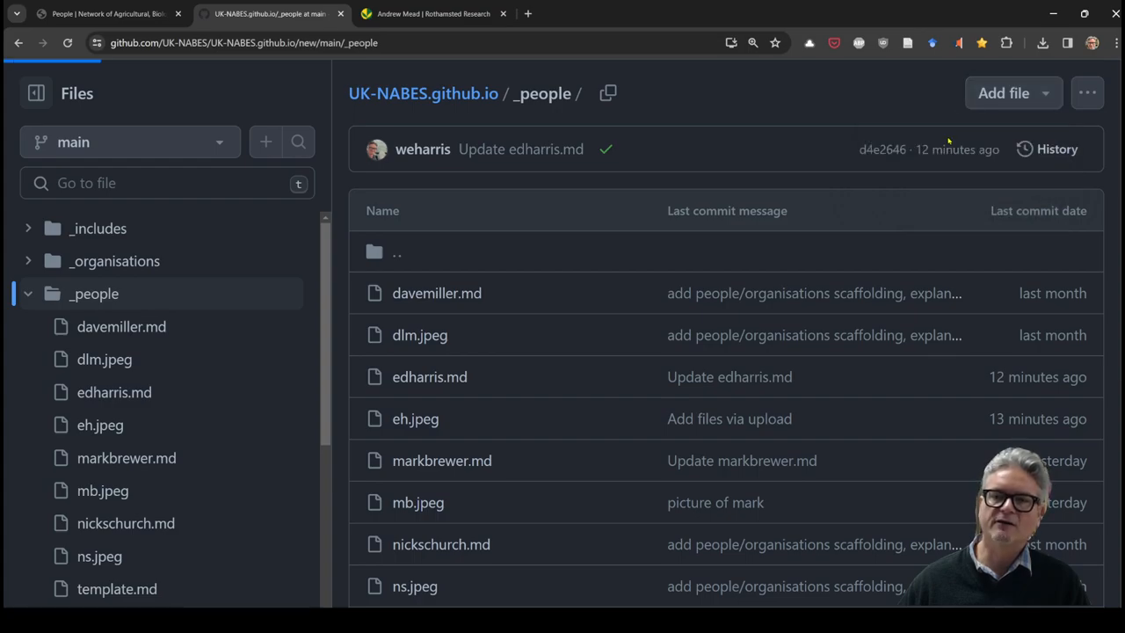
click(1003, 92)
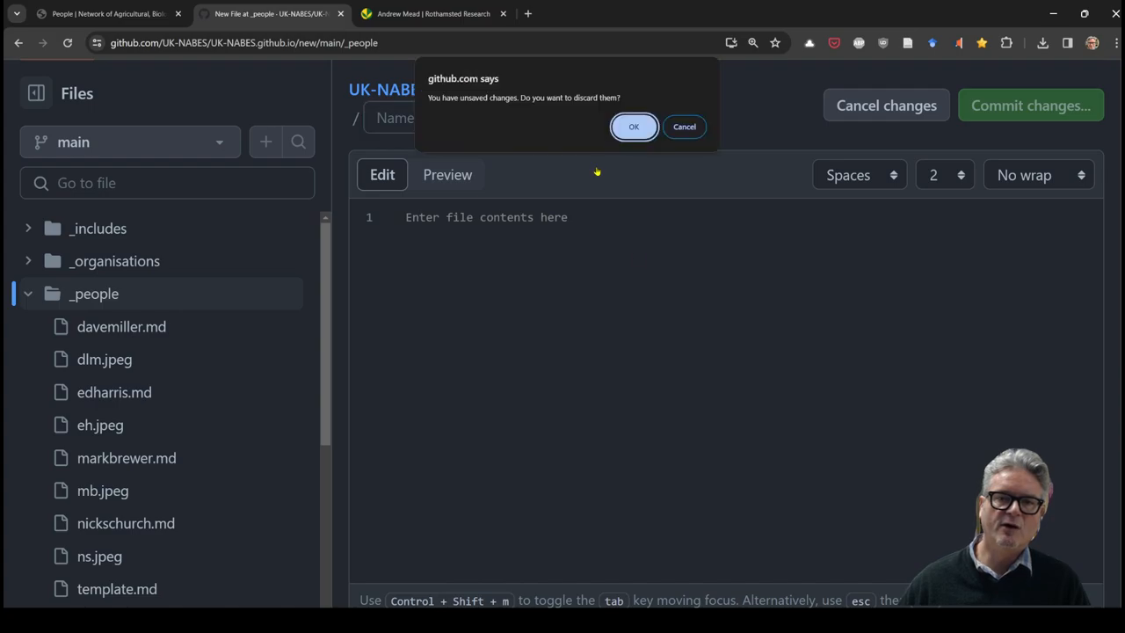
click(634, 127)
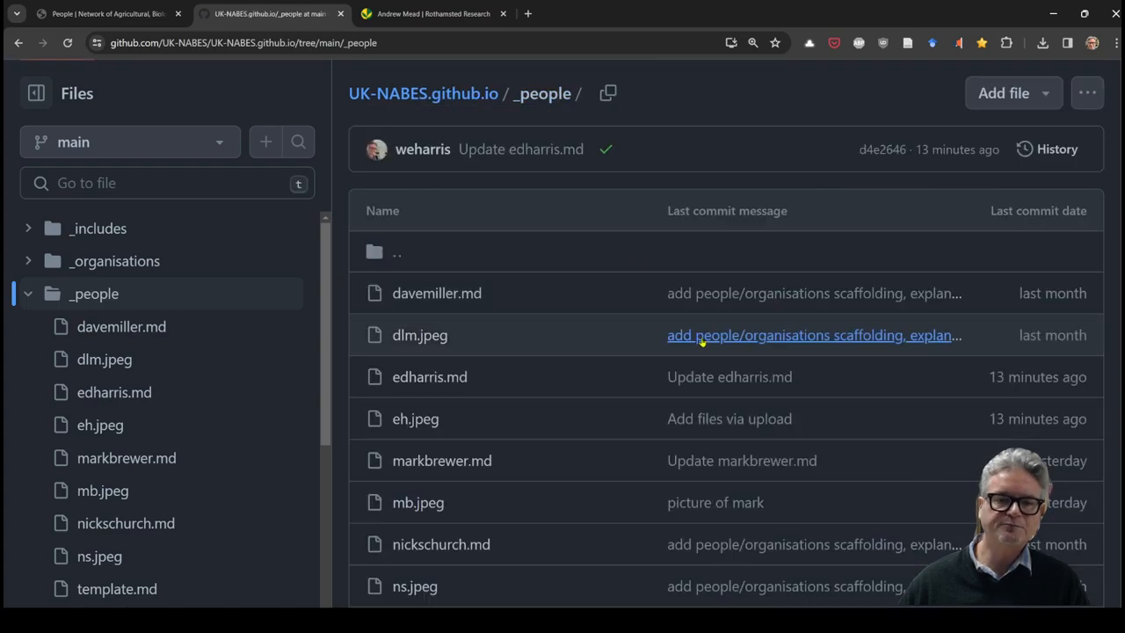
mouse_move(454, 502)
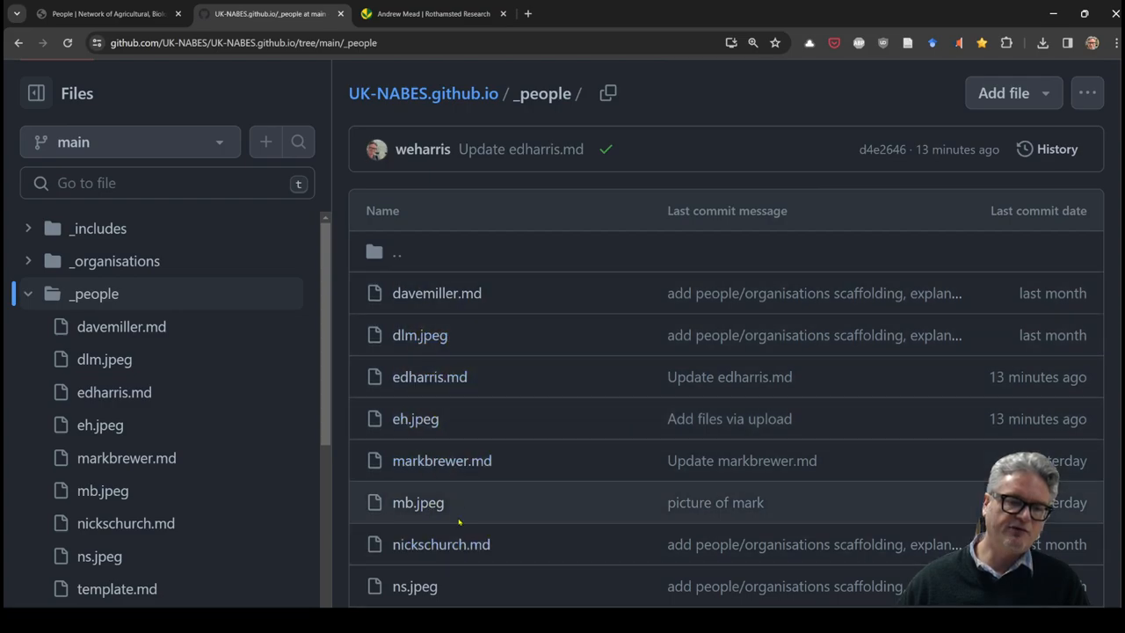
mouse_move(442, 461)
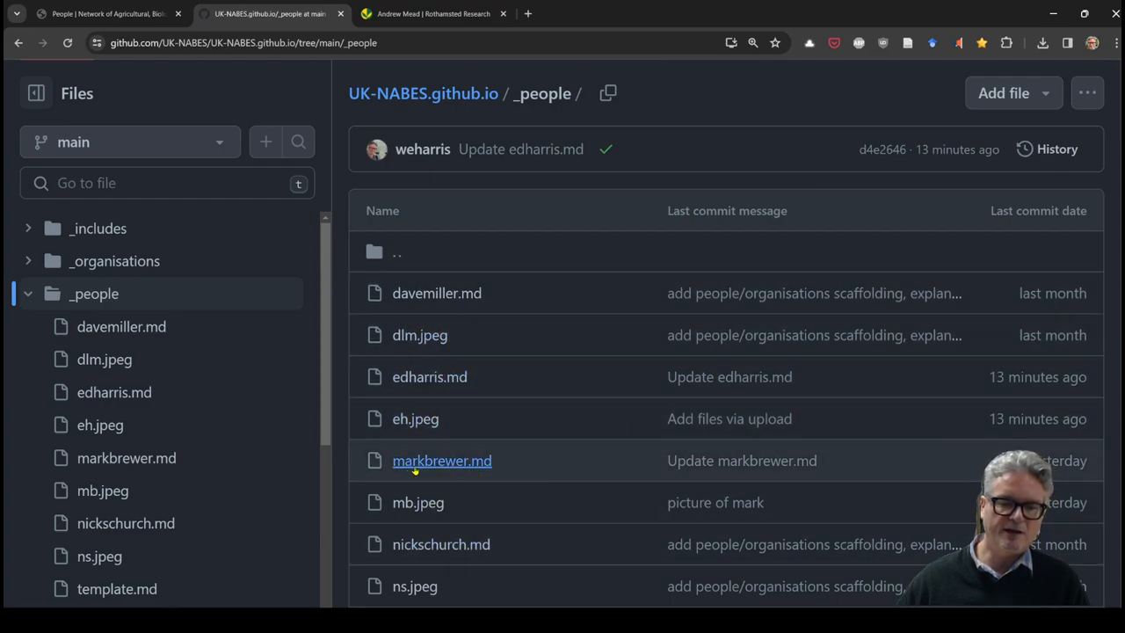
mouse_move(442, 461)
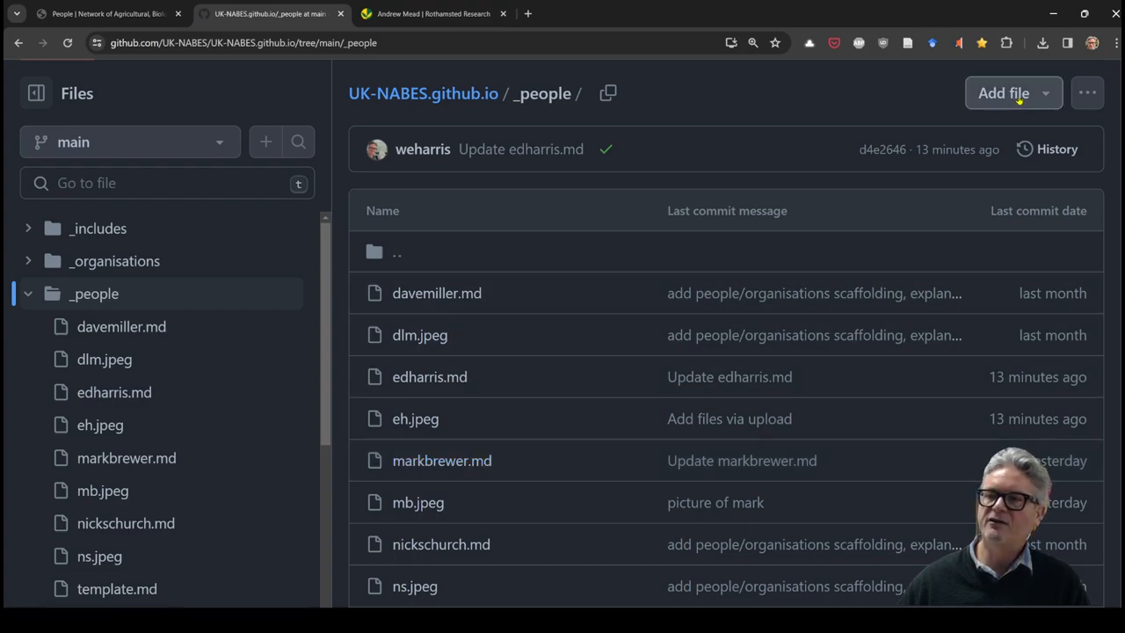
- Name the new file andrewmead.md, paste the template and select the name placeholder
click(1003, 93)
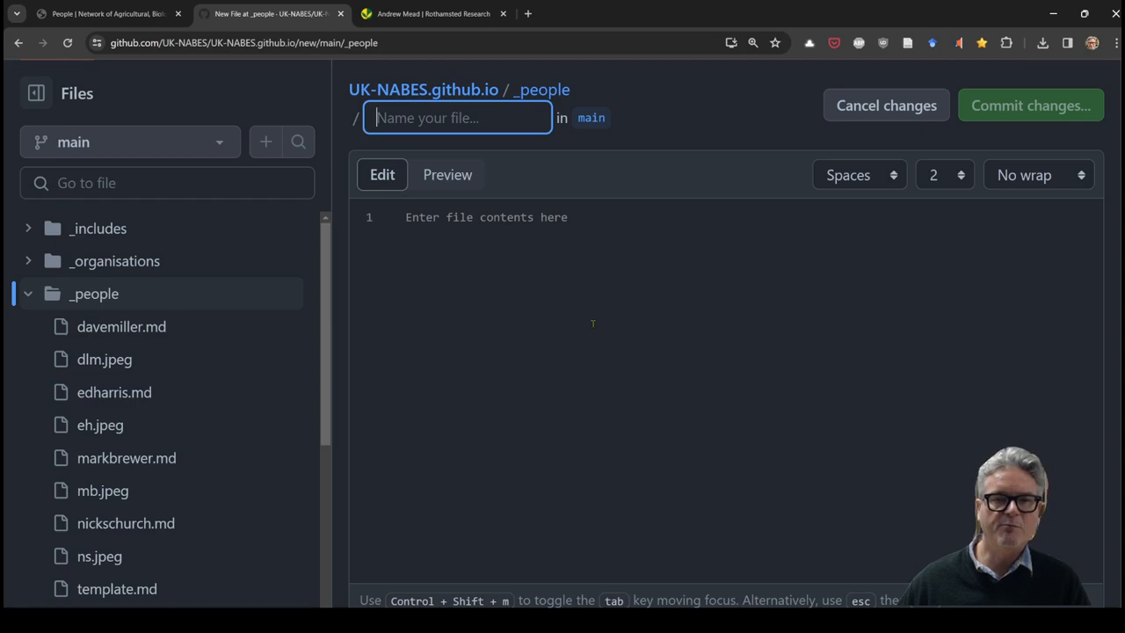
mouse_move(528, 258)
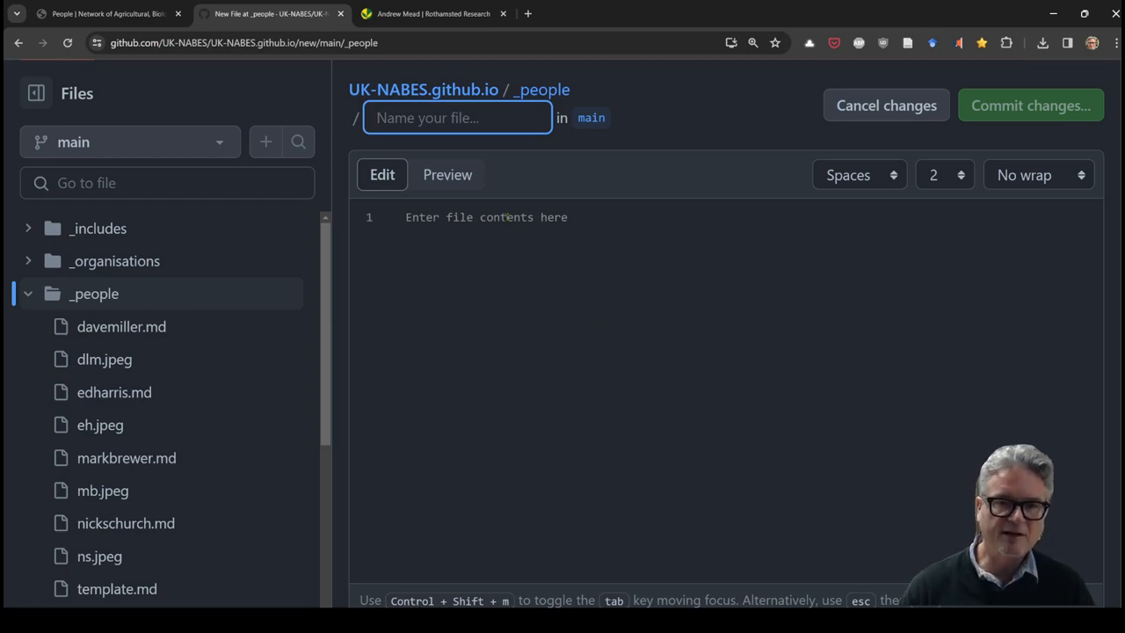
text(andrew)
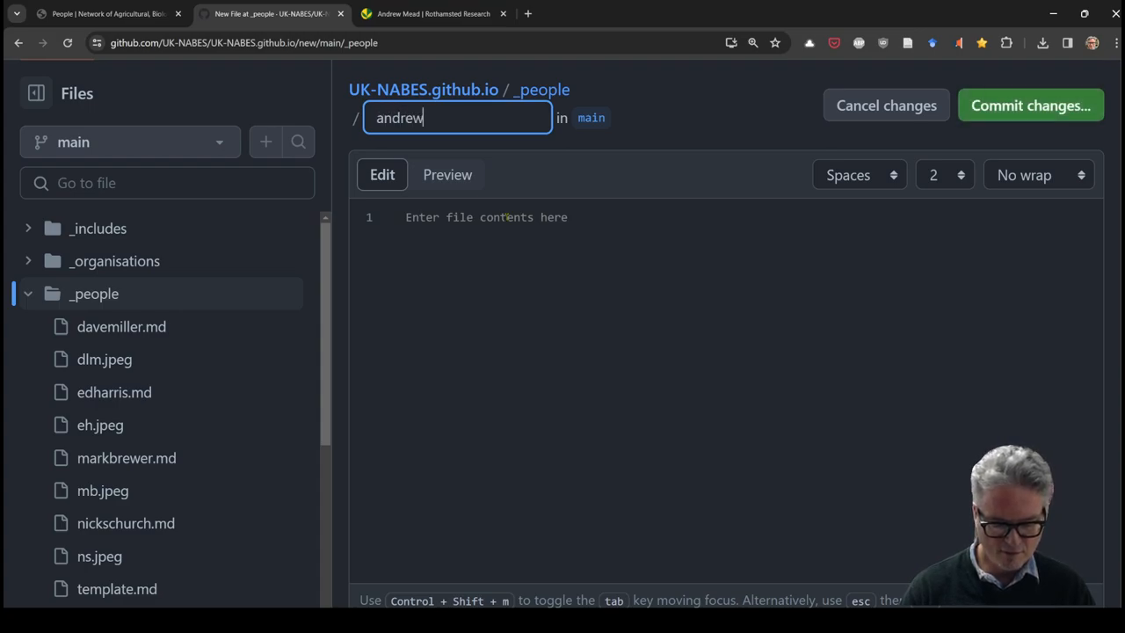
text(mead.)
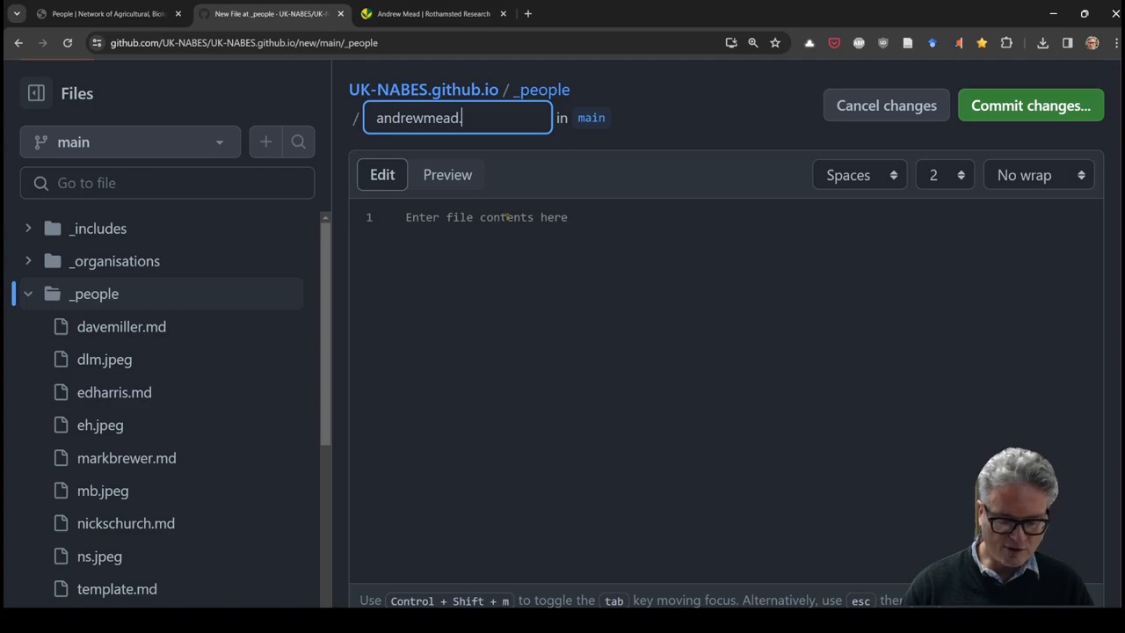
text(md)
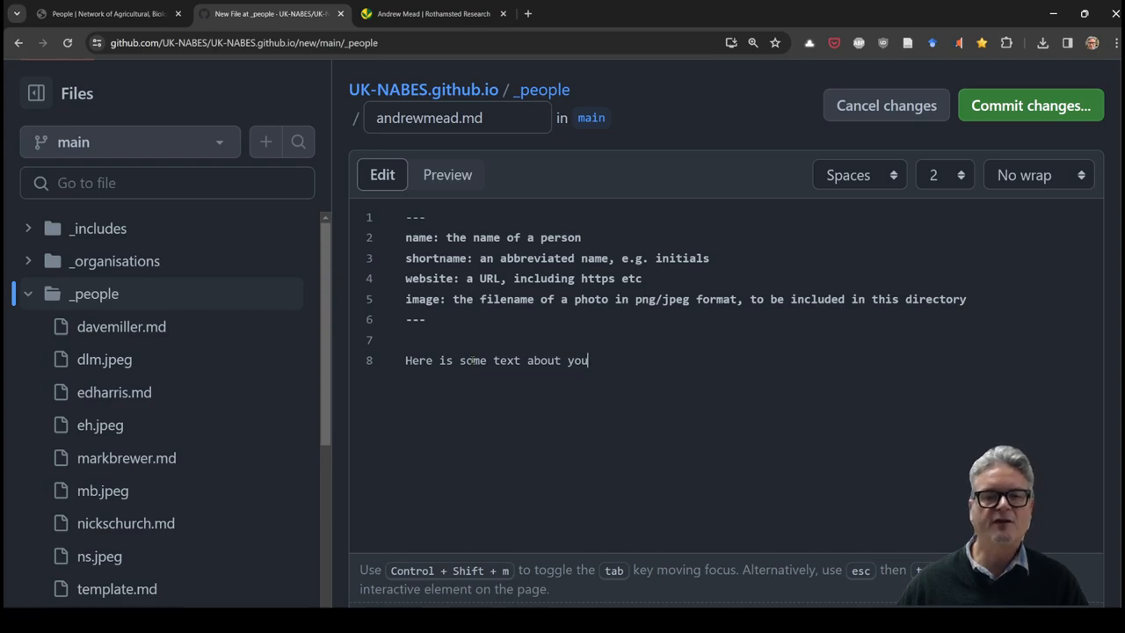
drag(446, 237, 580, 237)
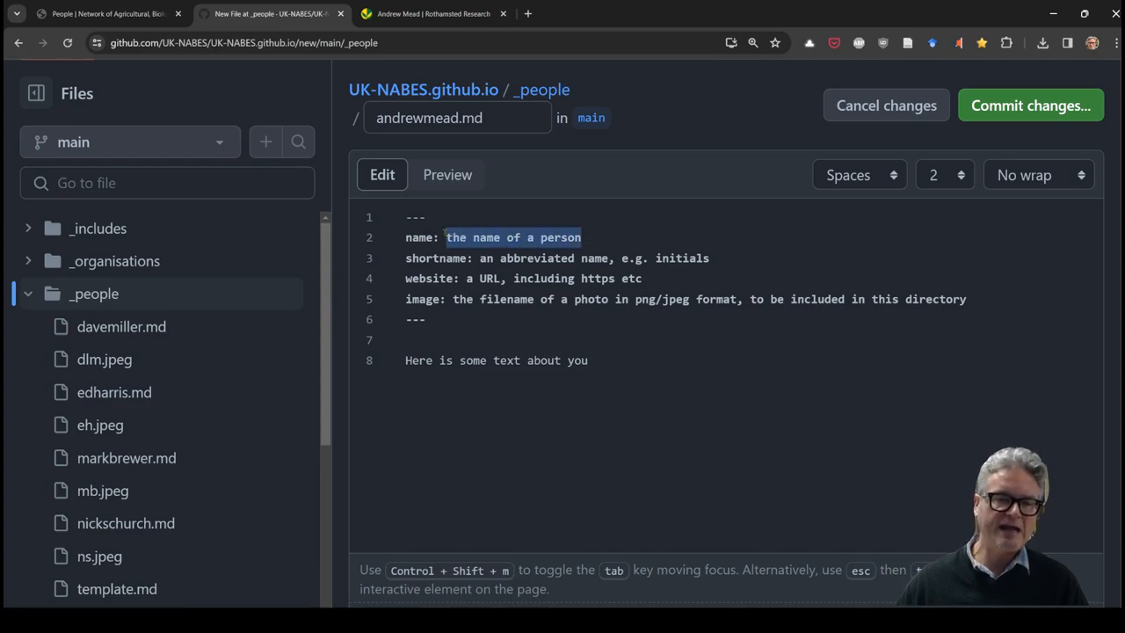
key(alt+tab)
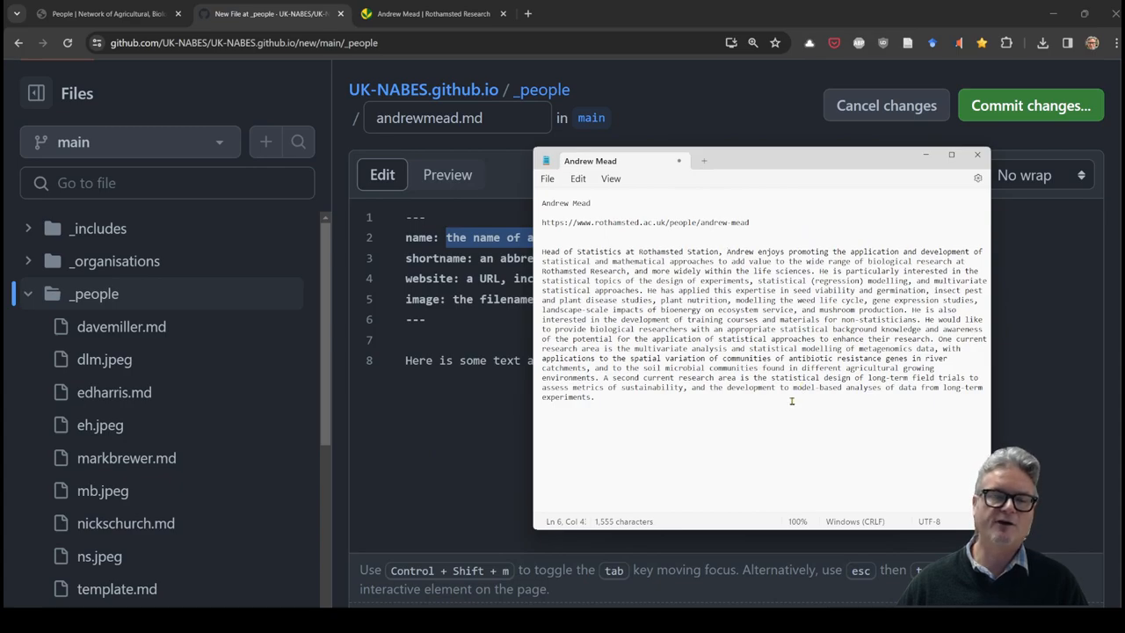
- Switch to the browser tab showing Andrew Mead's Rothamsted profile
key(alt+tab)
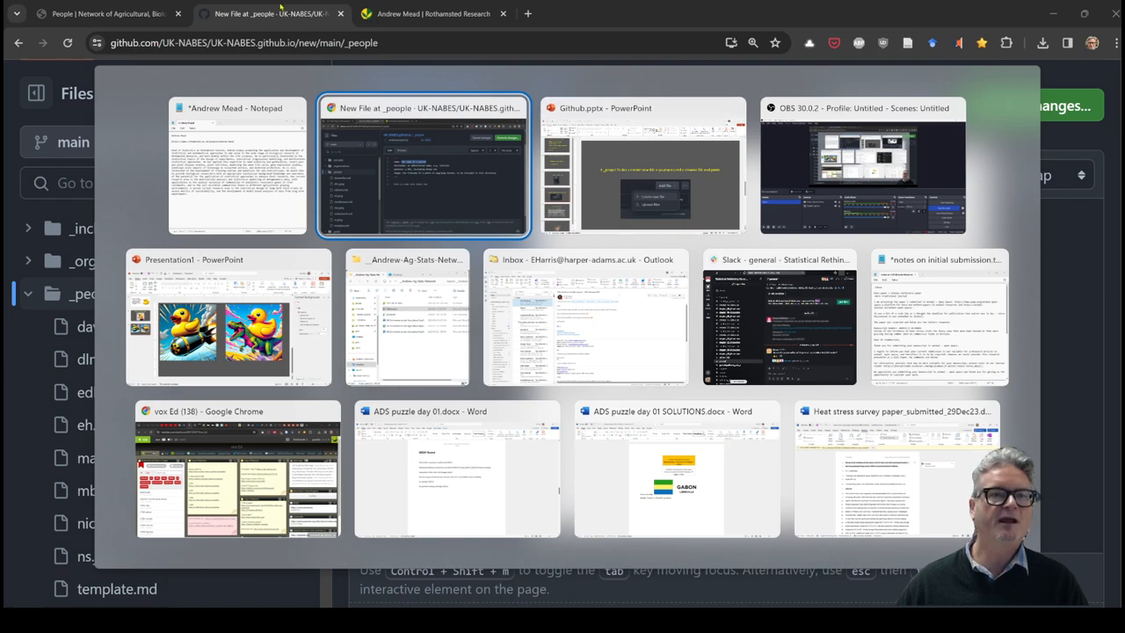
click(433, 14)
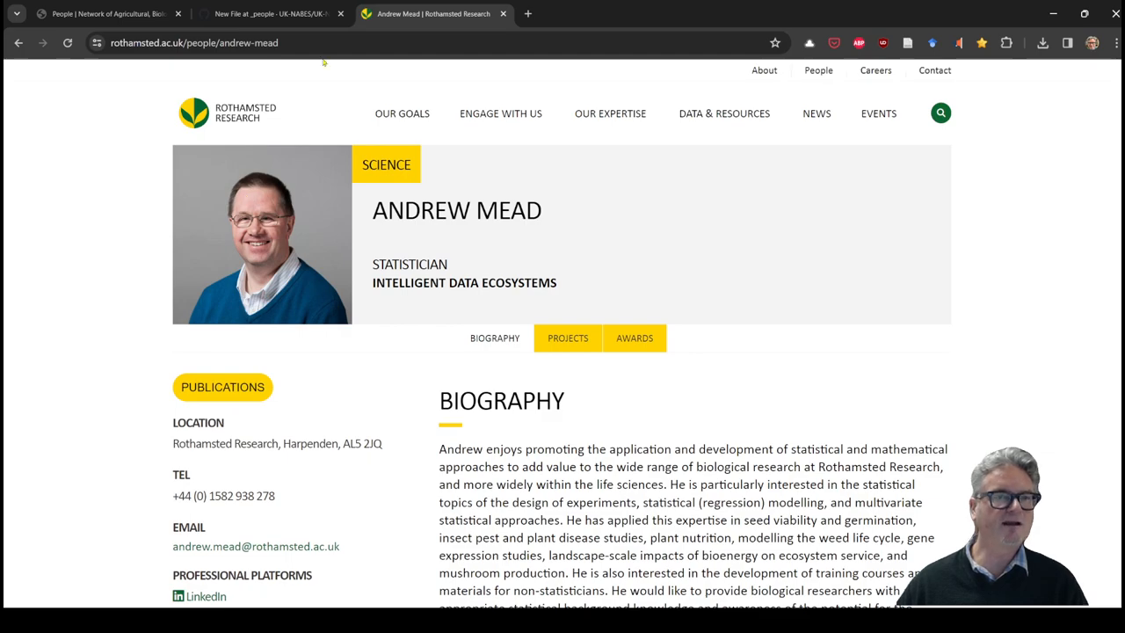
- Enter name Andrew Mead and shortname AM, then tidy the website link
click(263, 13)
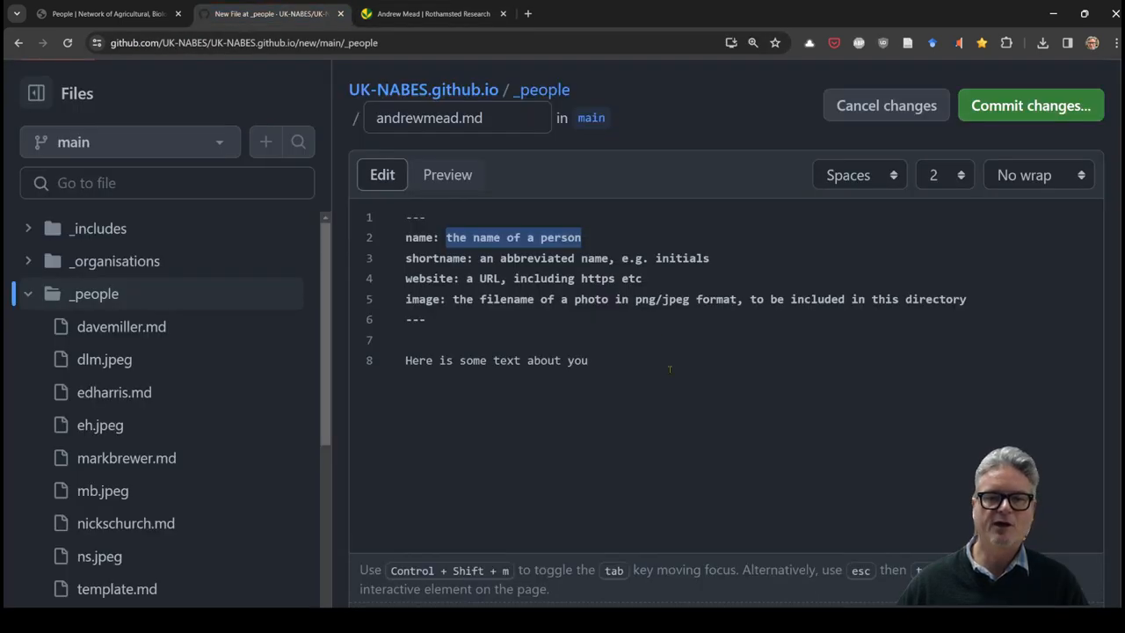
text(A)
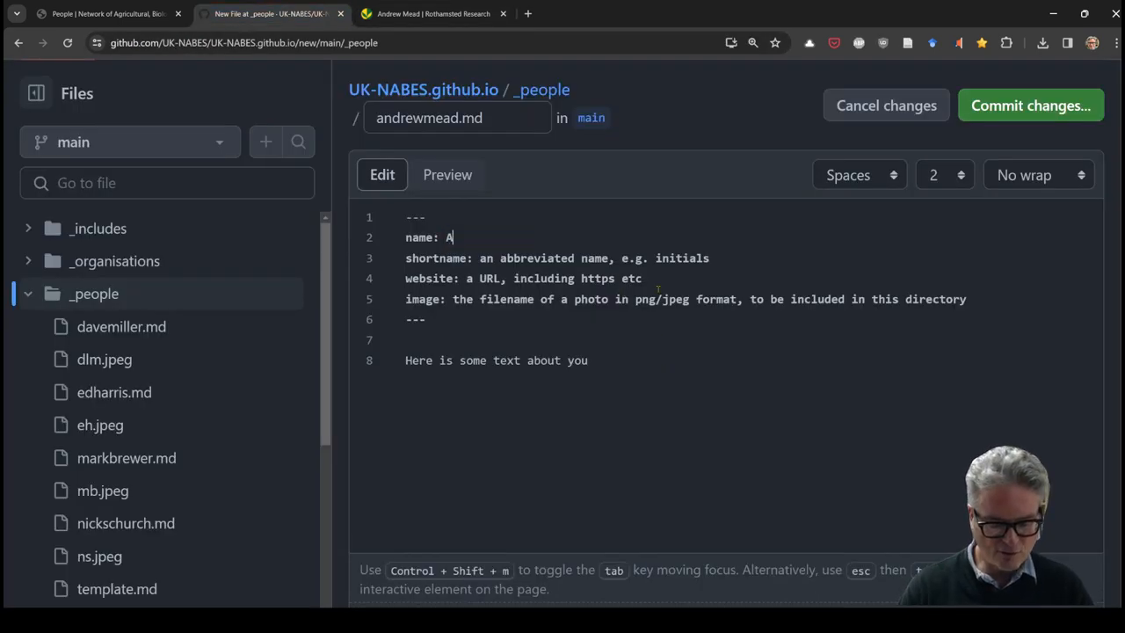
text(ndrew)
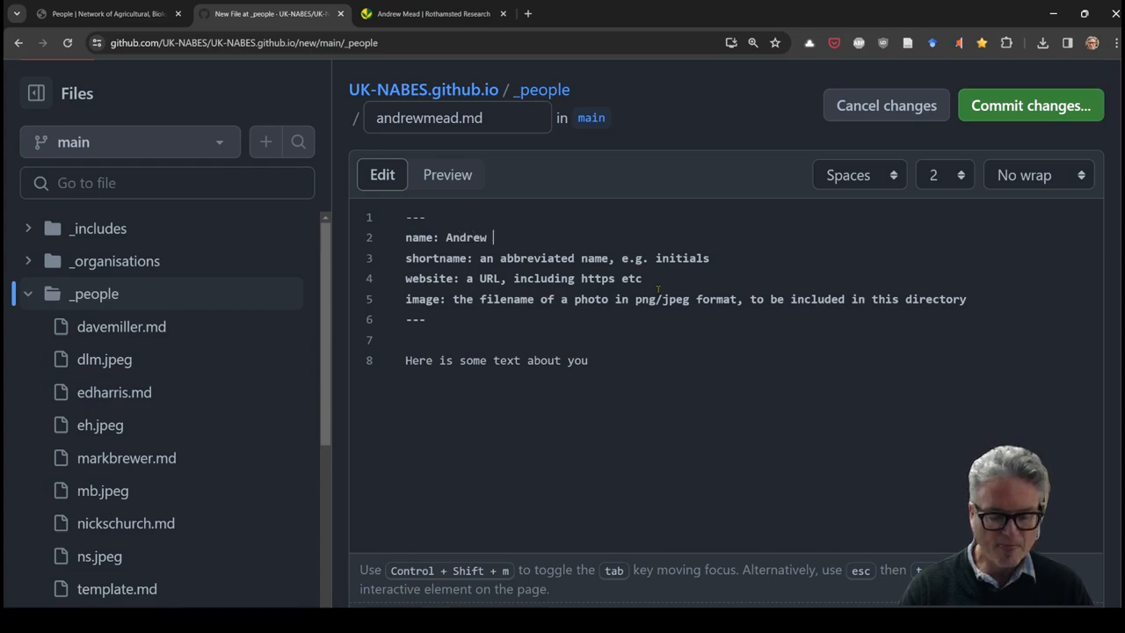
text(Mead)
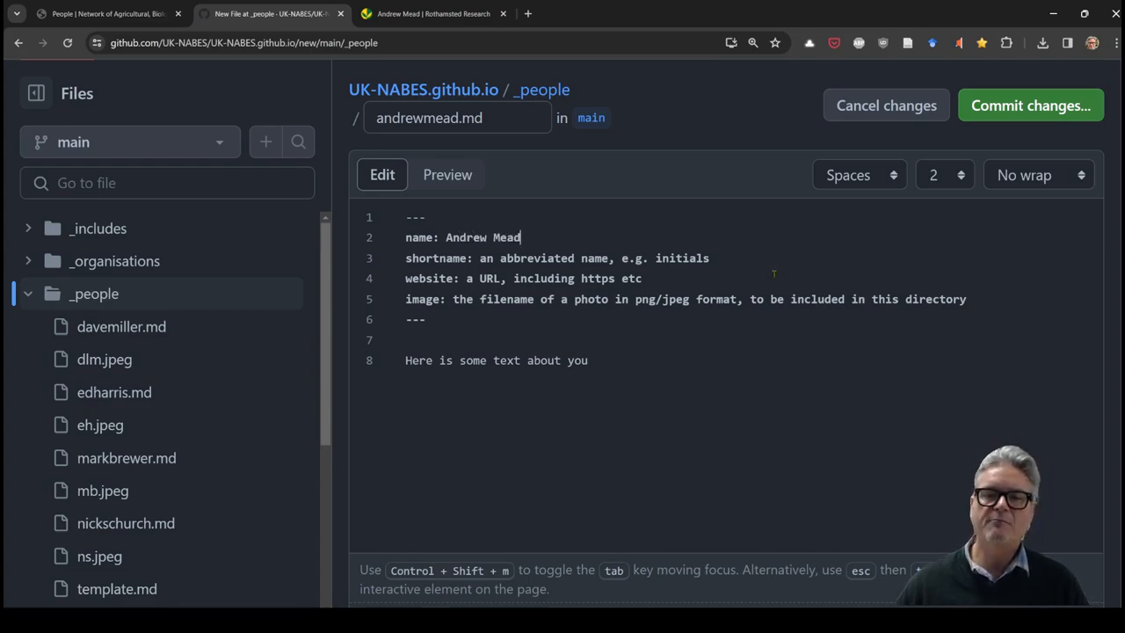
drag(480, 258, 709, 258)
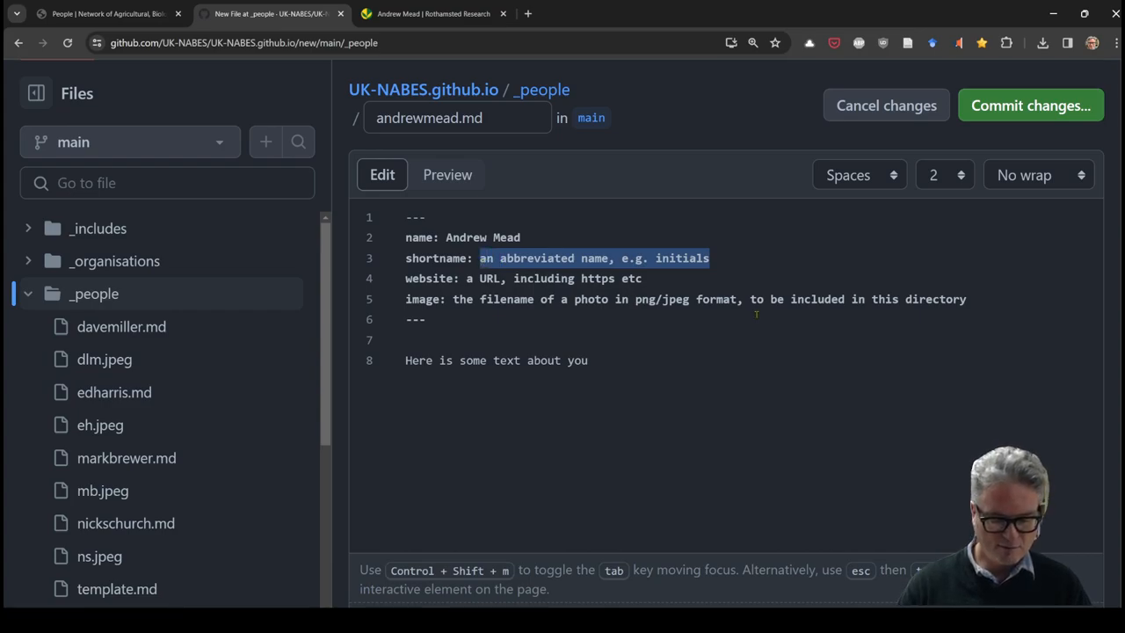
text(AM)
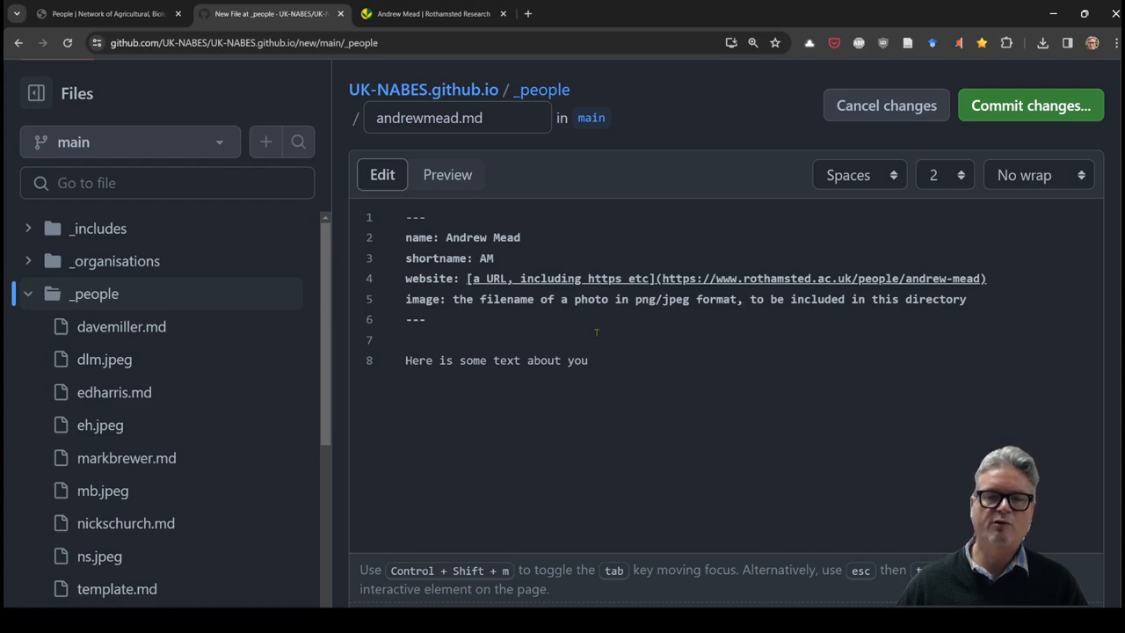
click(743, 299)
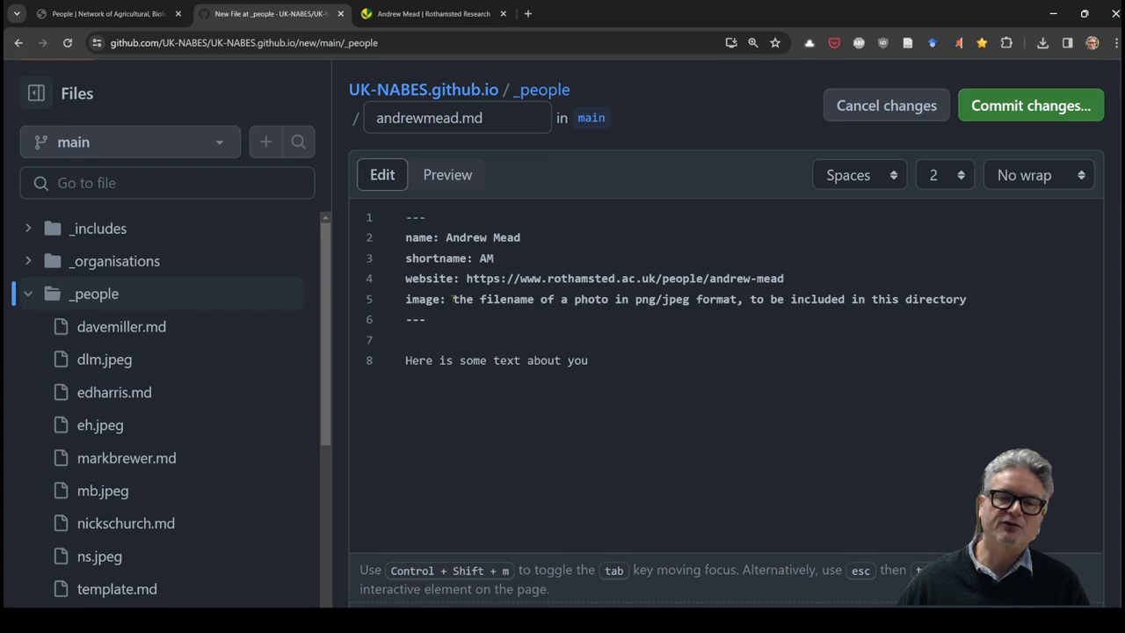
- Highlight png and jpeg in the image hint, then bring up the desktop notes
double_click(645, 299)
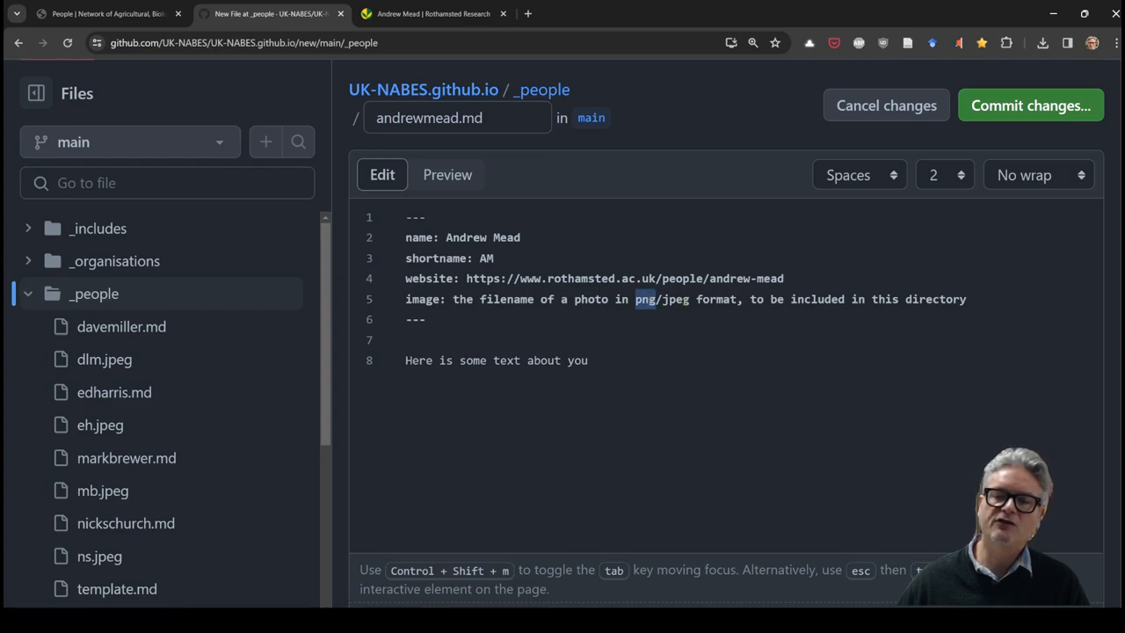
double_click(675, 299)
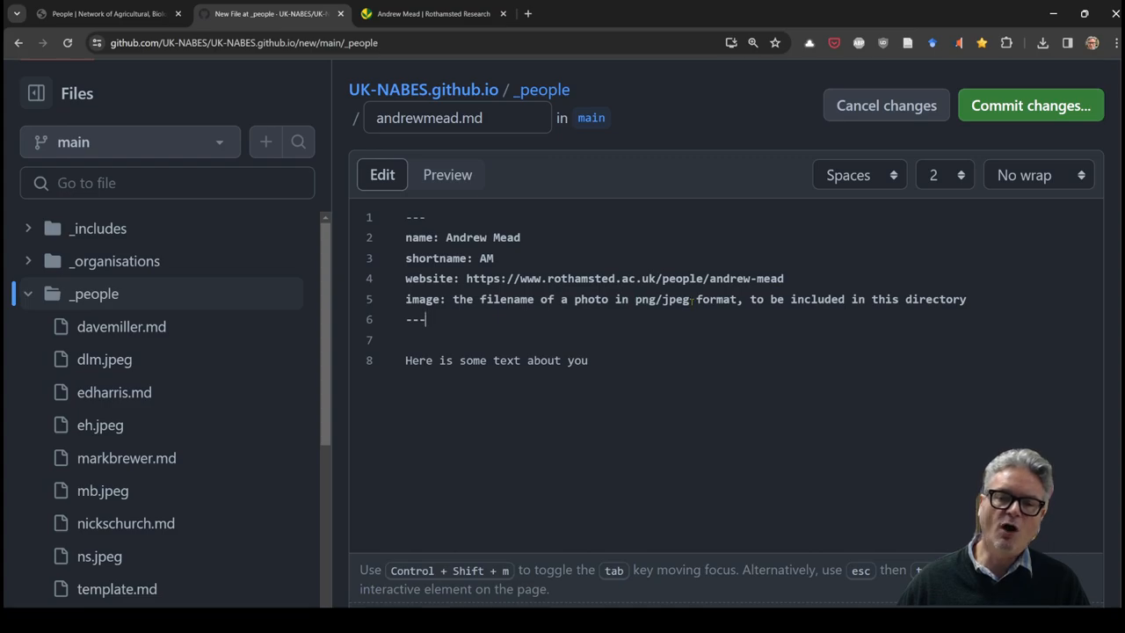
double_click(675, 299)
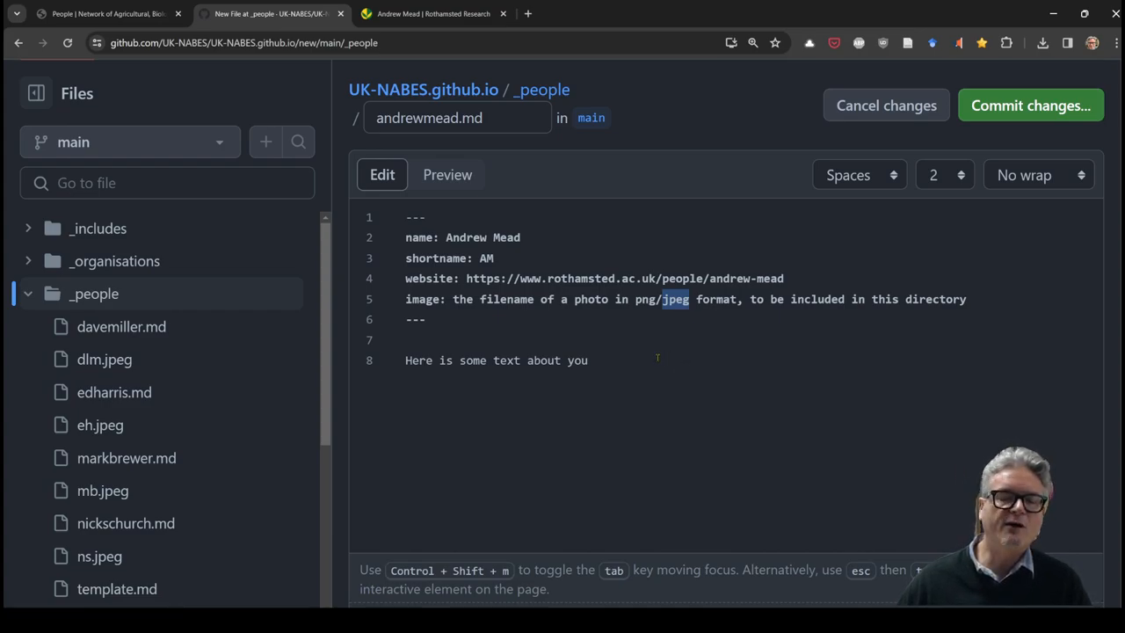
key(alt+tab)
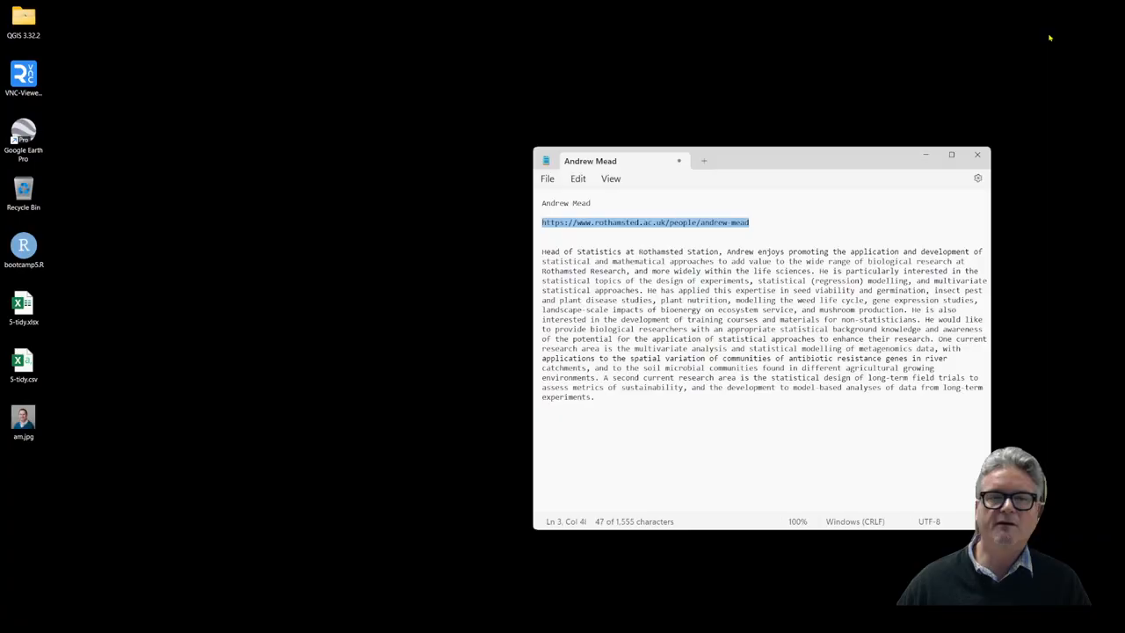
- Drag the am.jpg photo on the desktop next to the Notepad notes, then return to Chrome
click(23, 420)
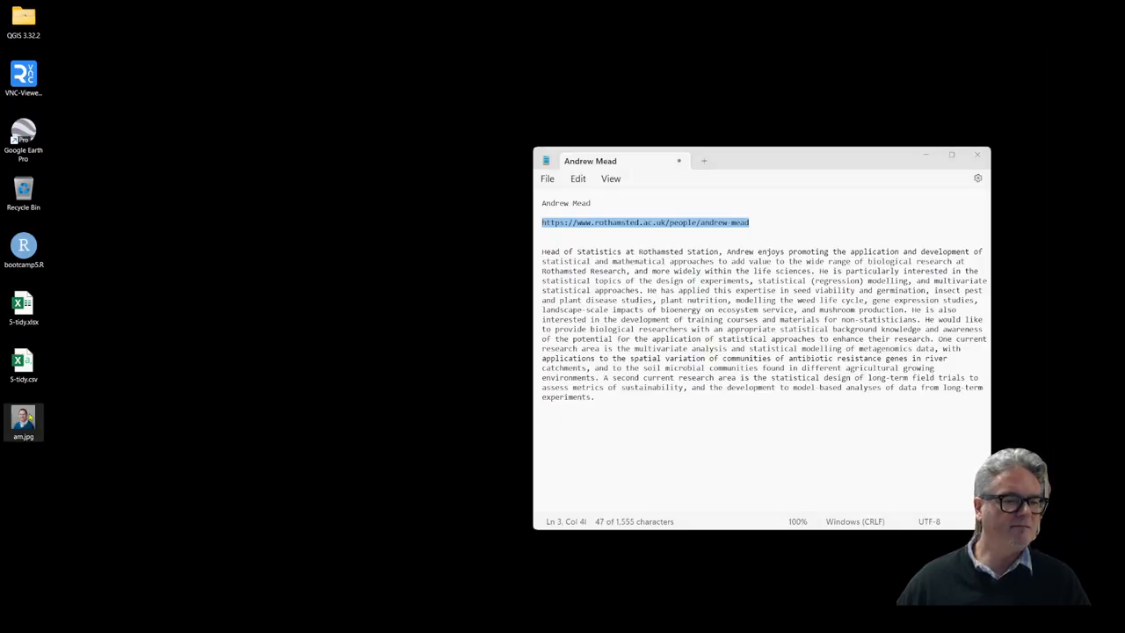
drag(24, 422, 392, 193)
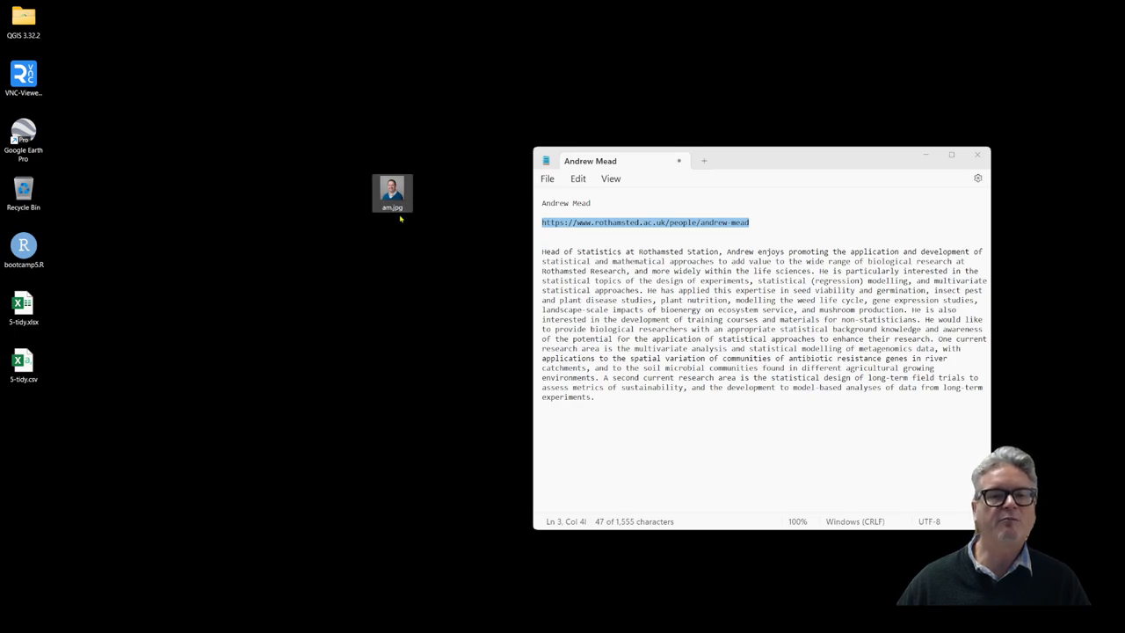
key(Win+Tab)
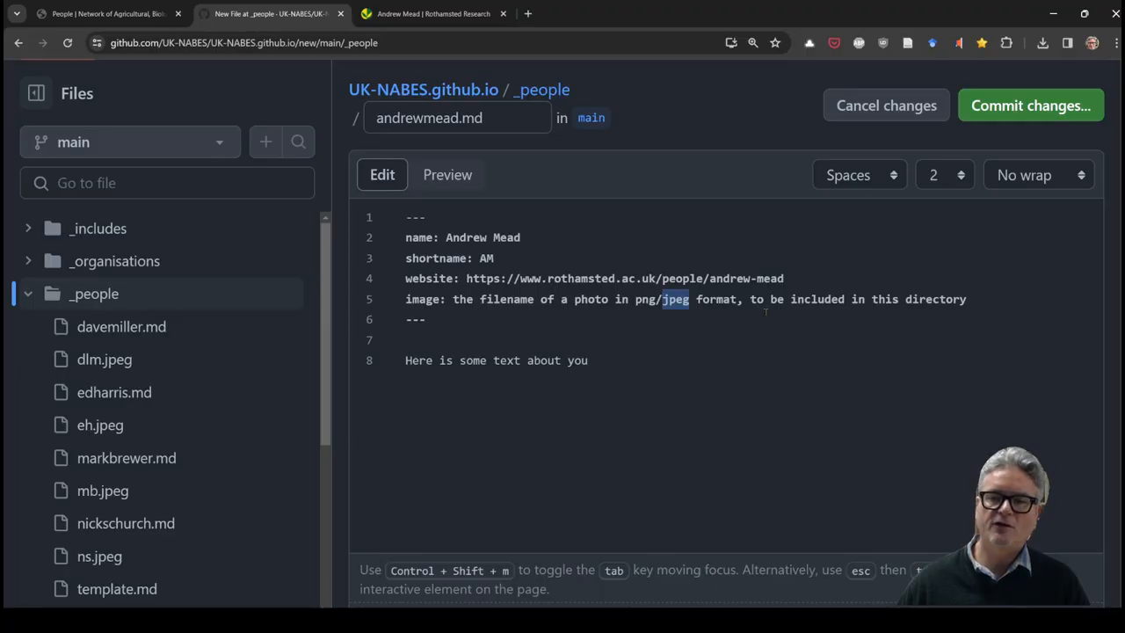
- Replace the image placeholder in andrewmead.md with am.jpg
drag(662, 298, 966, 299)
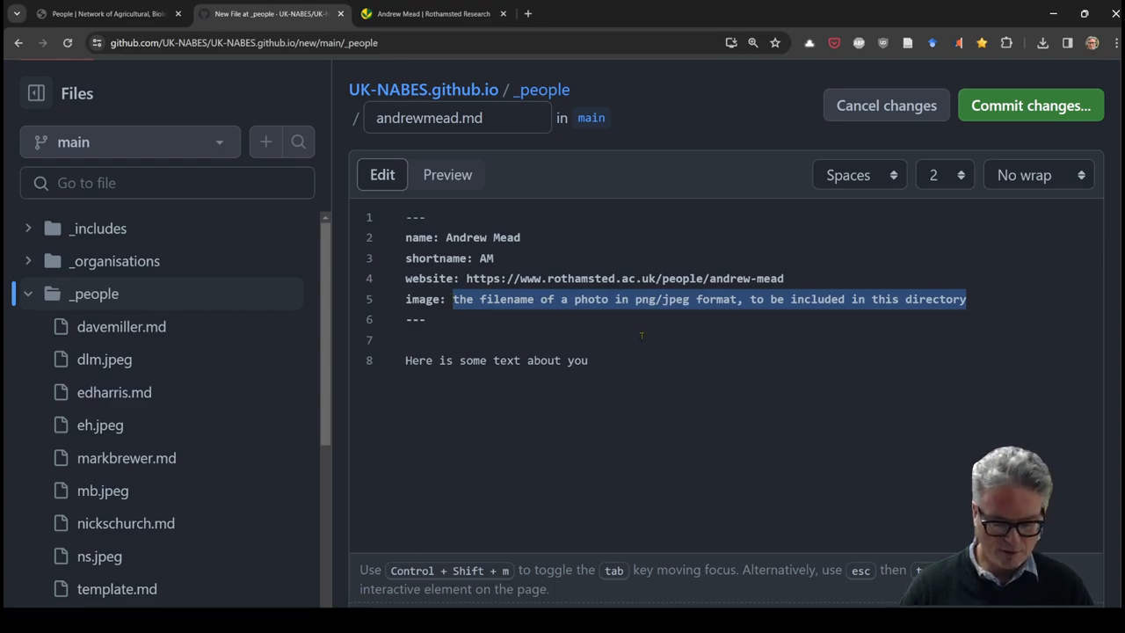
text(am.jp)
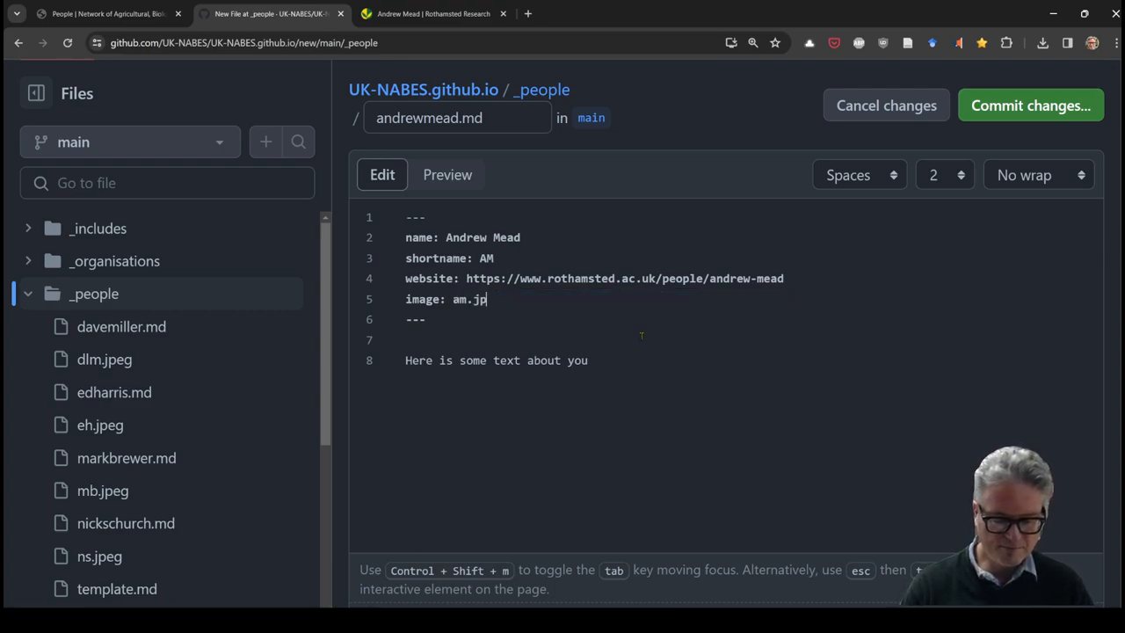
text(g)
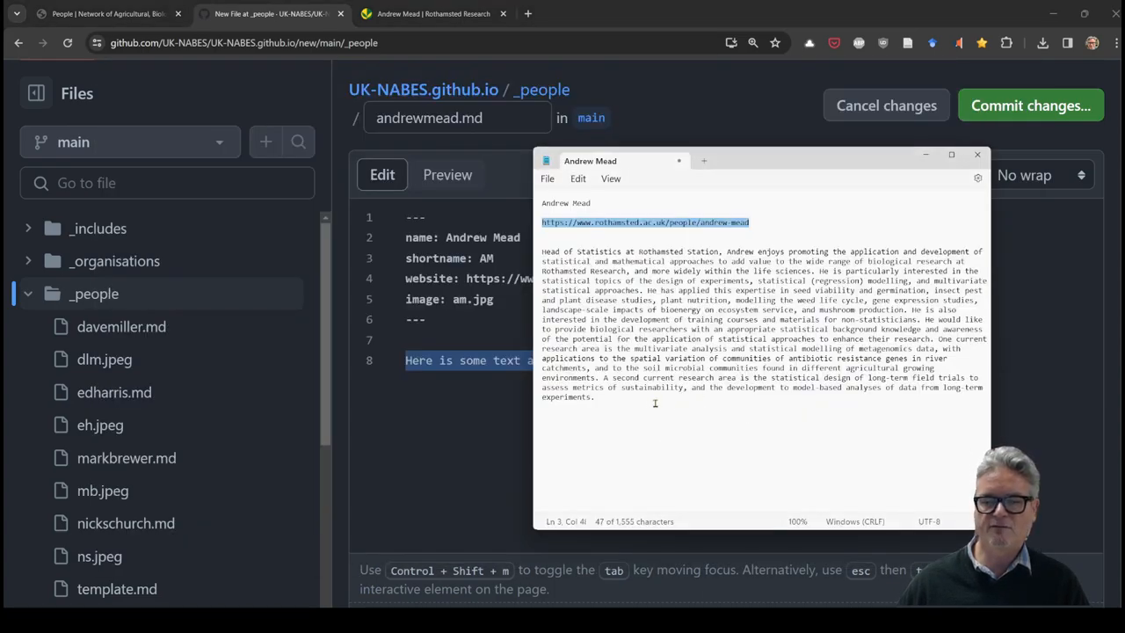
- Copy Andrew Mead's biography paragraph from the Notepad notes
drag(727, 251, 594, 396)
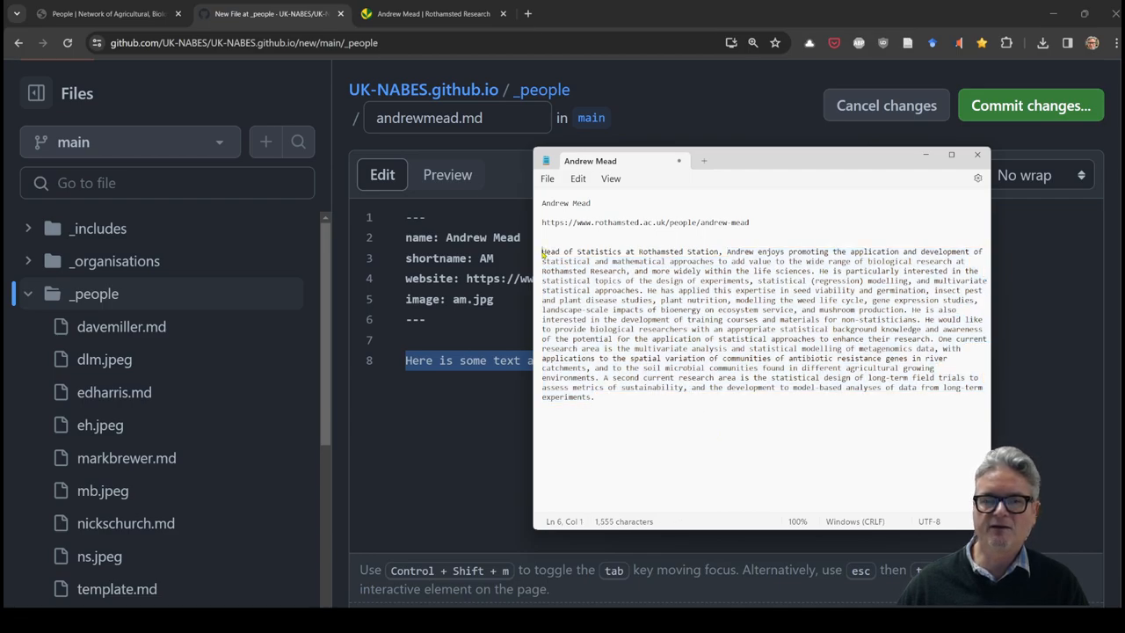
drag(542, 252, 723, 252)
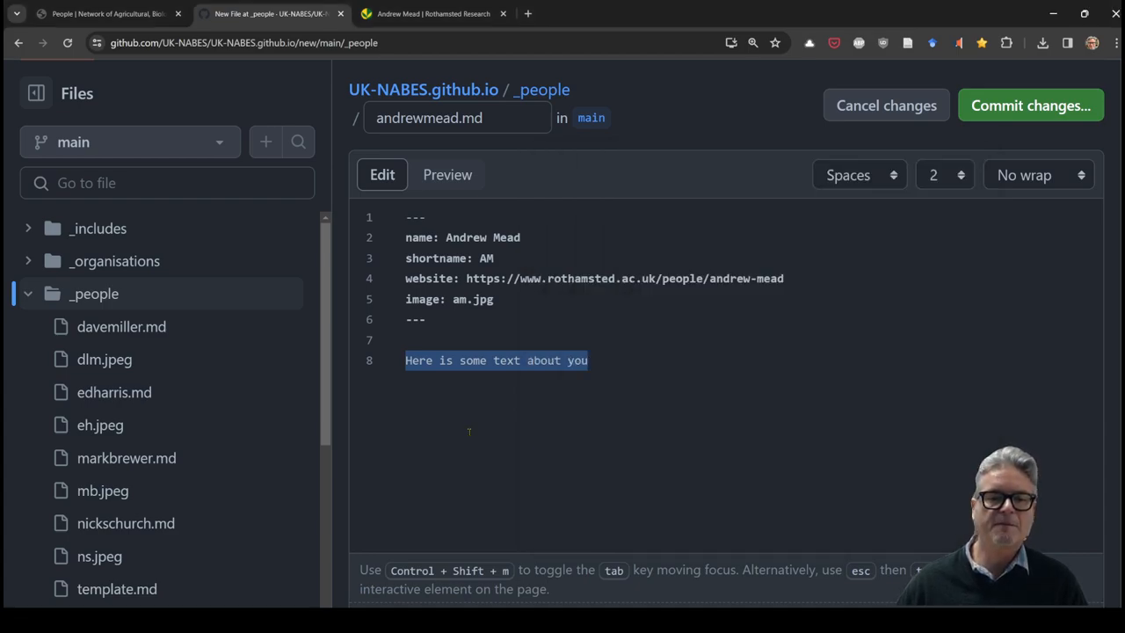
- Paste Andrew Mead's biography over the placeholder line and switch the editor to Soft wrap
text(netrics of sustainability, and the development to model-based analyses of data from long-term experiments.)
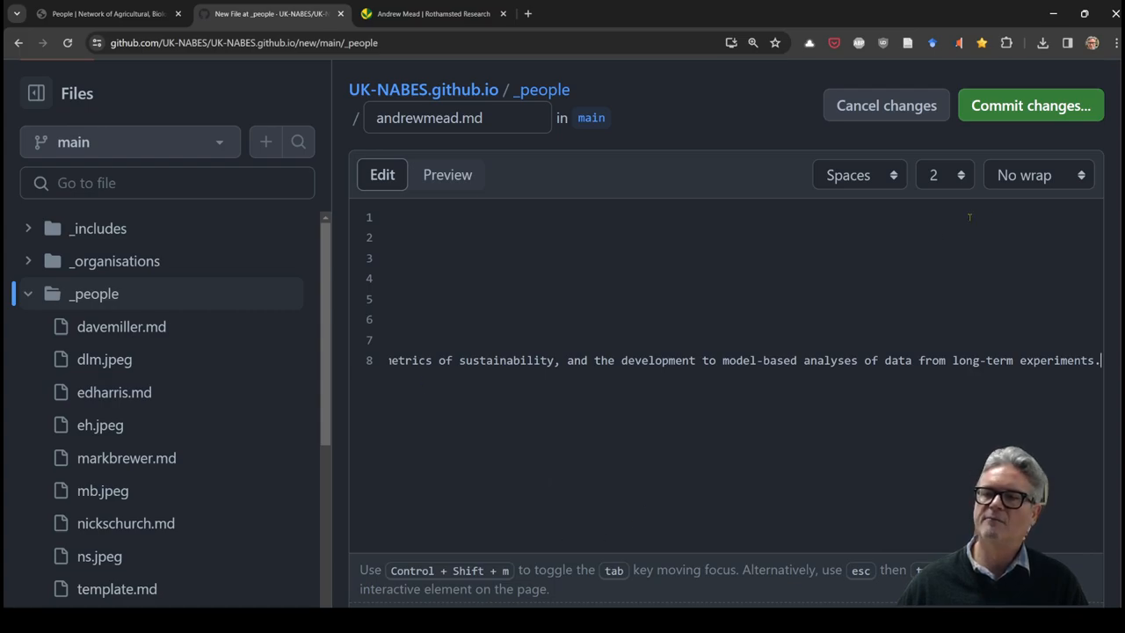
click(1037, 174)
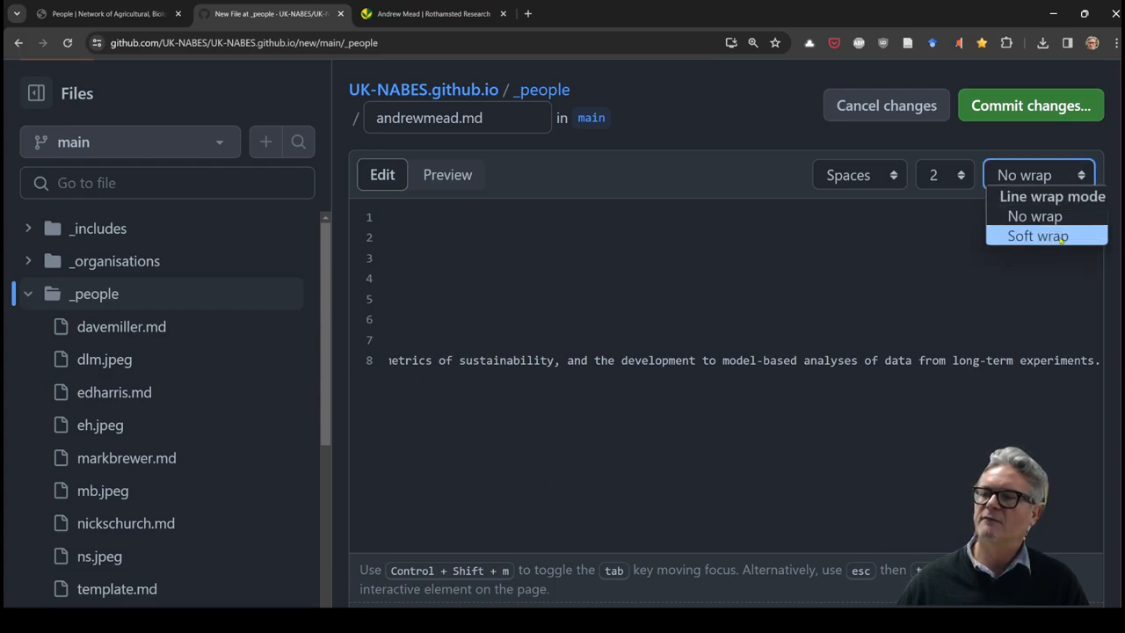
click(1038, 235)
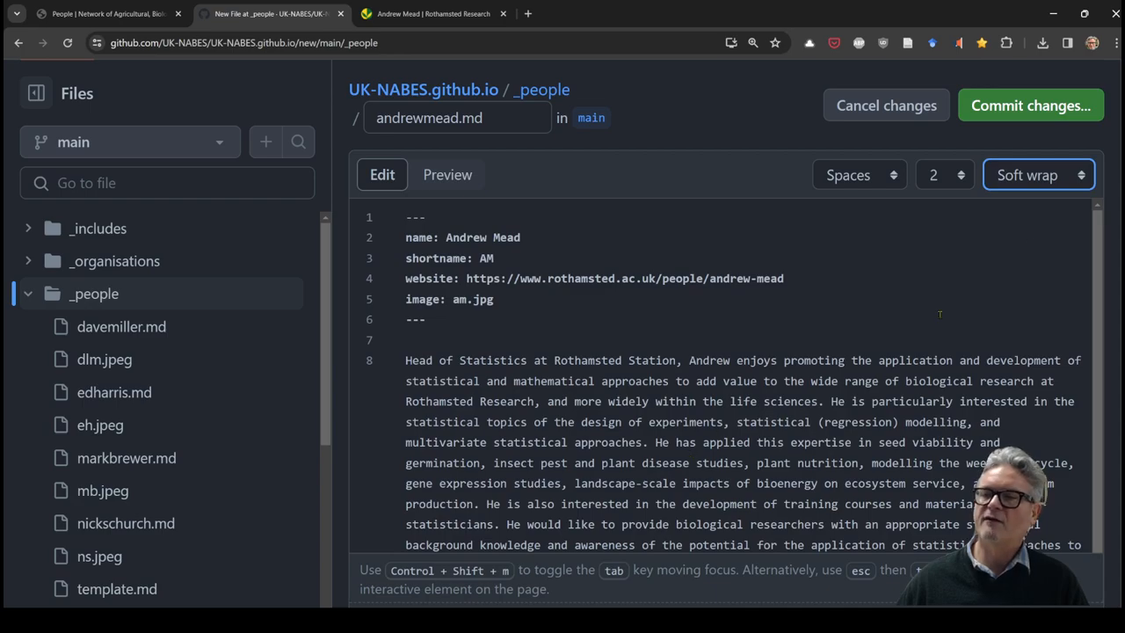
scroll(down, 3)
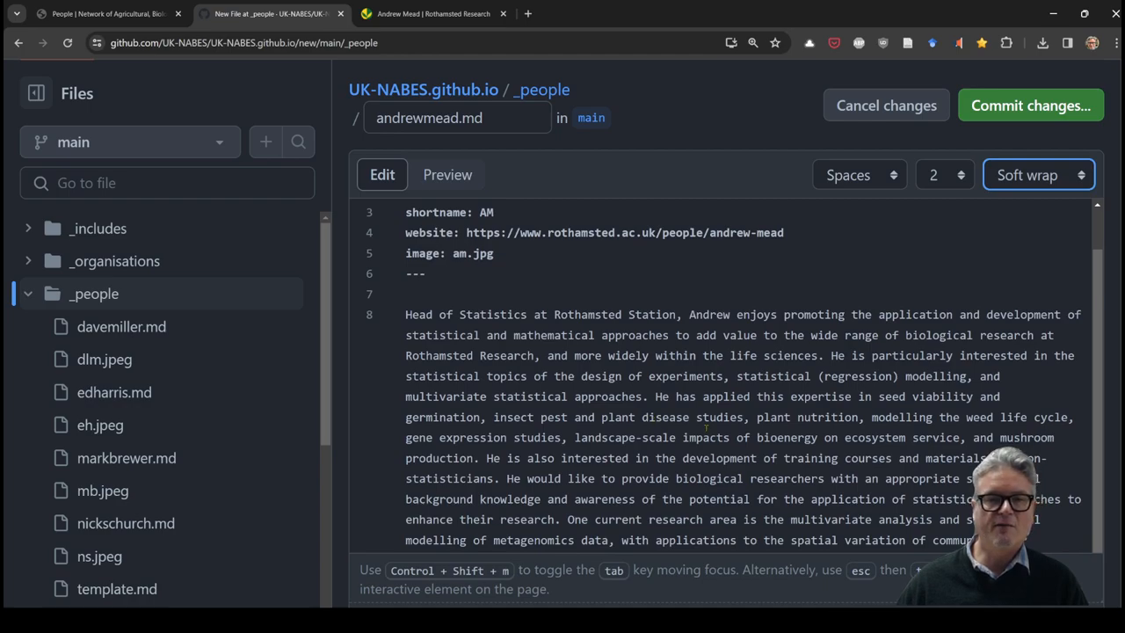
click(1031, 105)
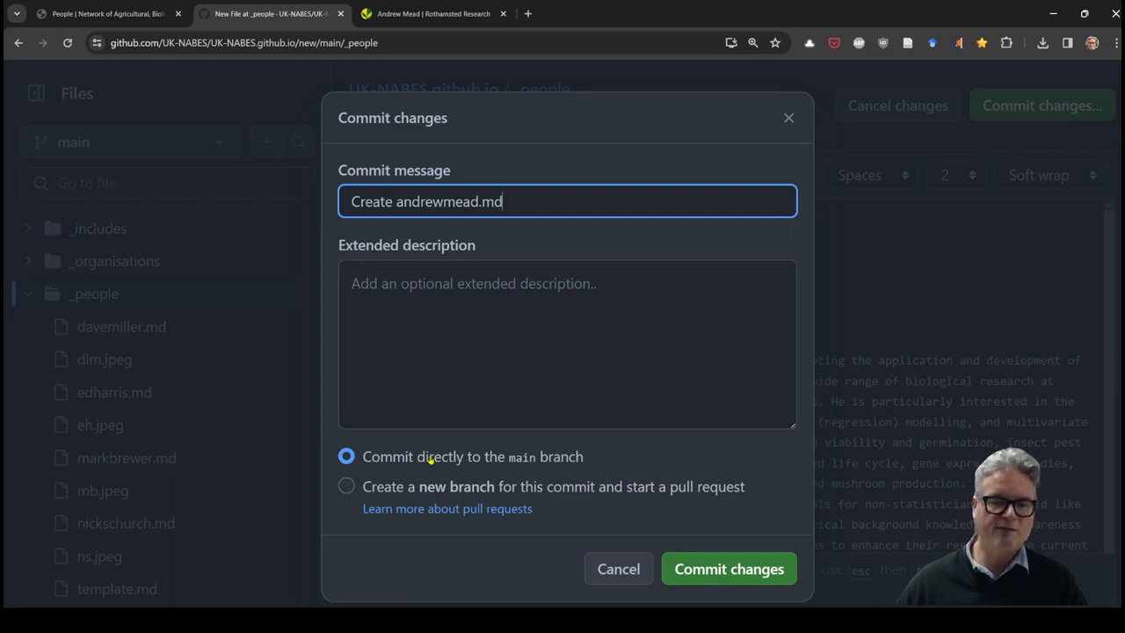
- Commit andrewmead.md directly to main with the message 'Create andrewmead.md'
click(618, 568)
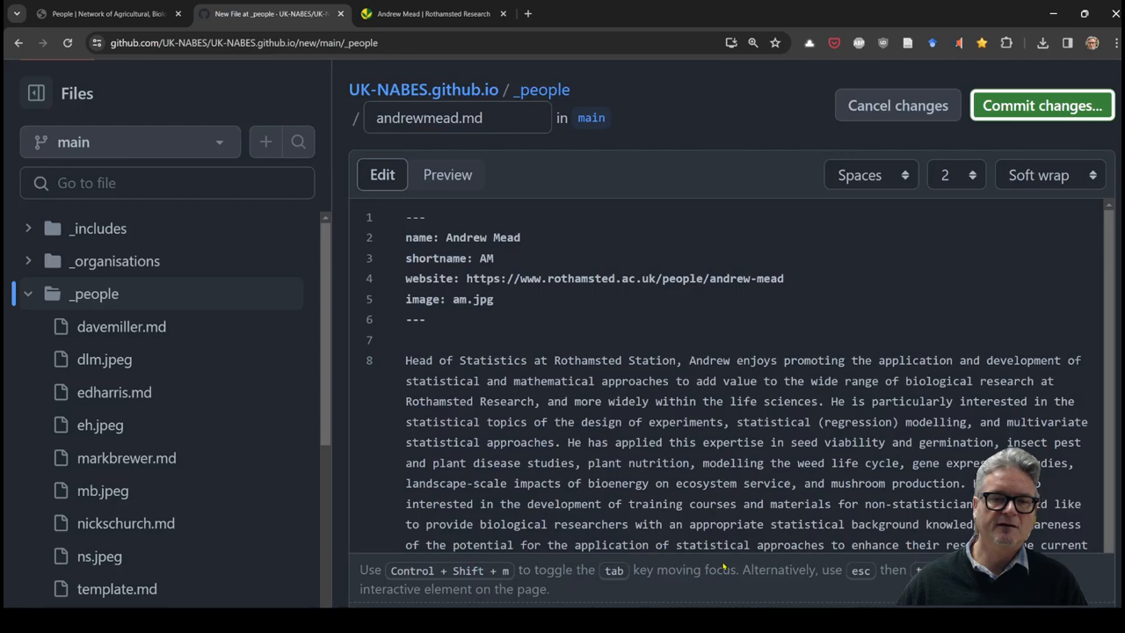
click(1041, 106)
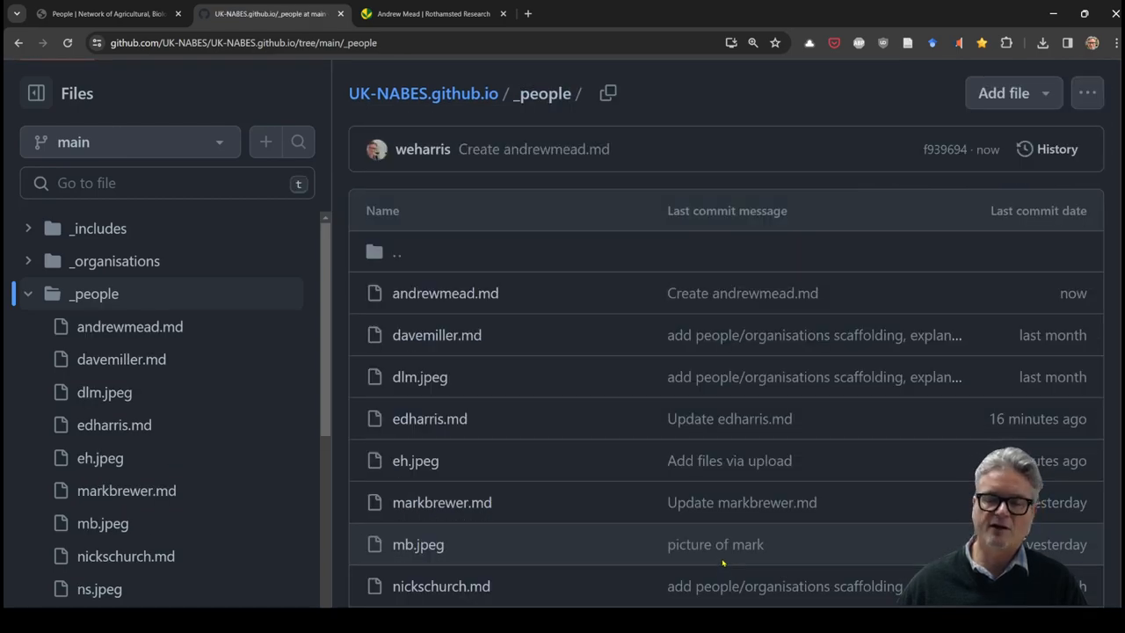
mouse_move(638, 488)
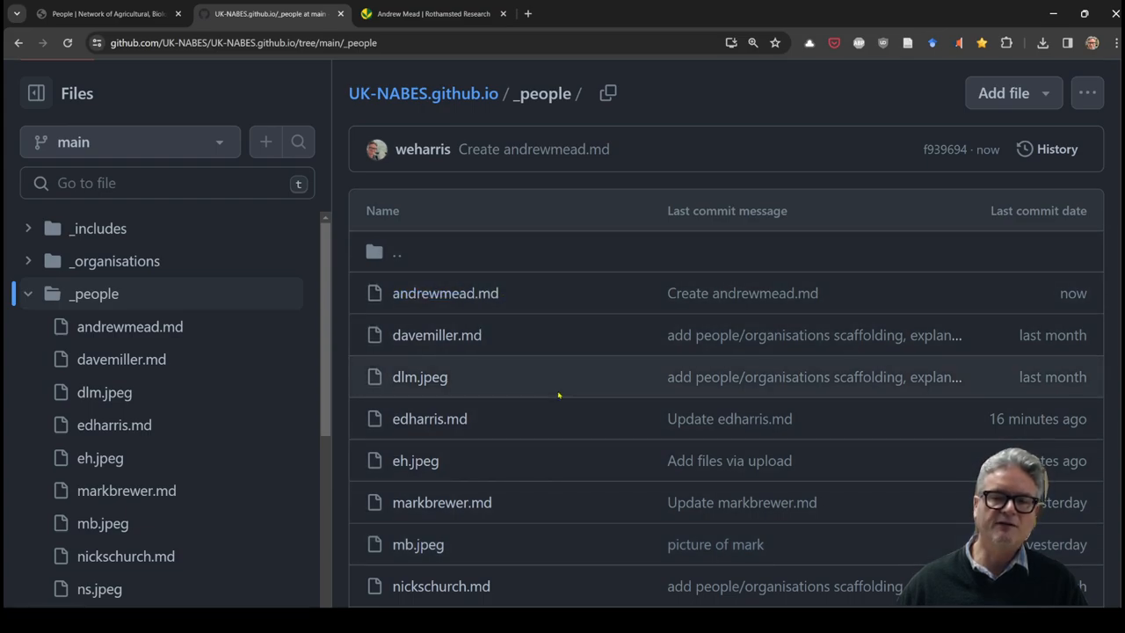
mouse_move(583, 447)
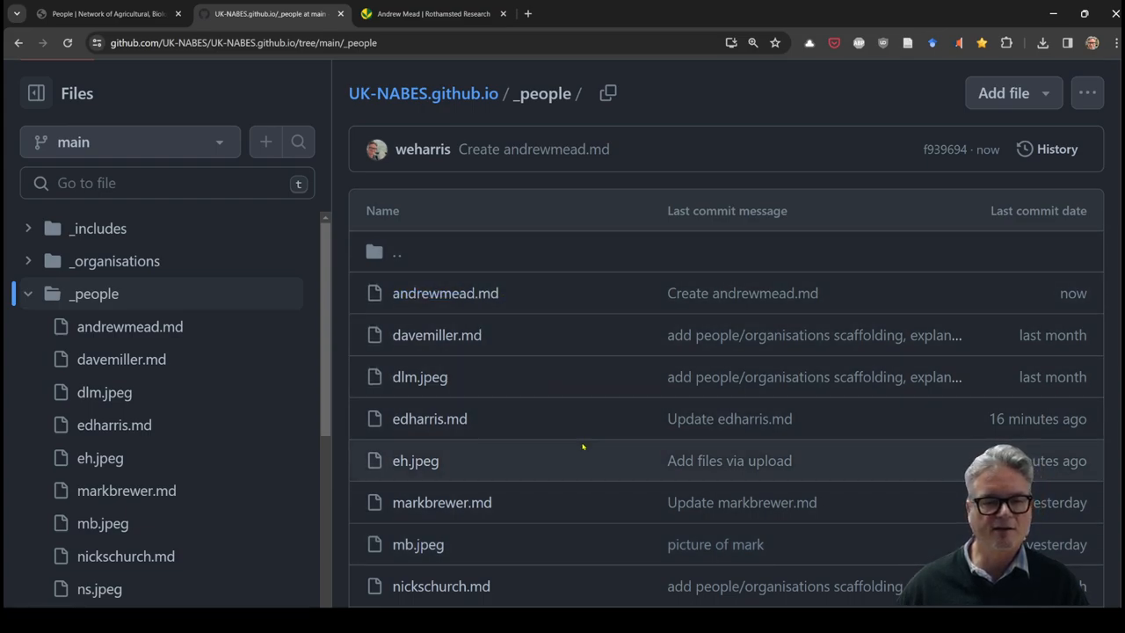
mouse_move(577, 481)
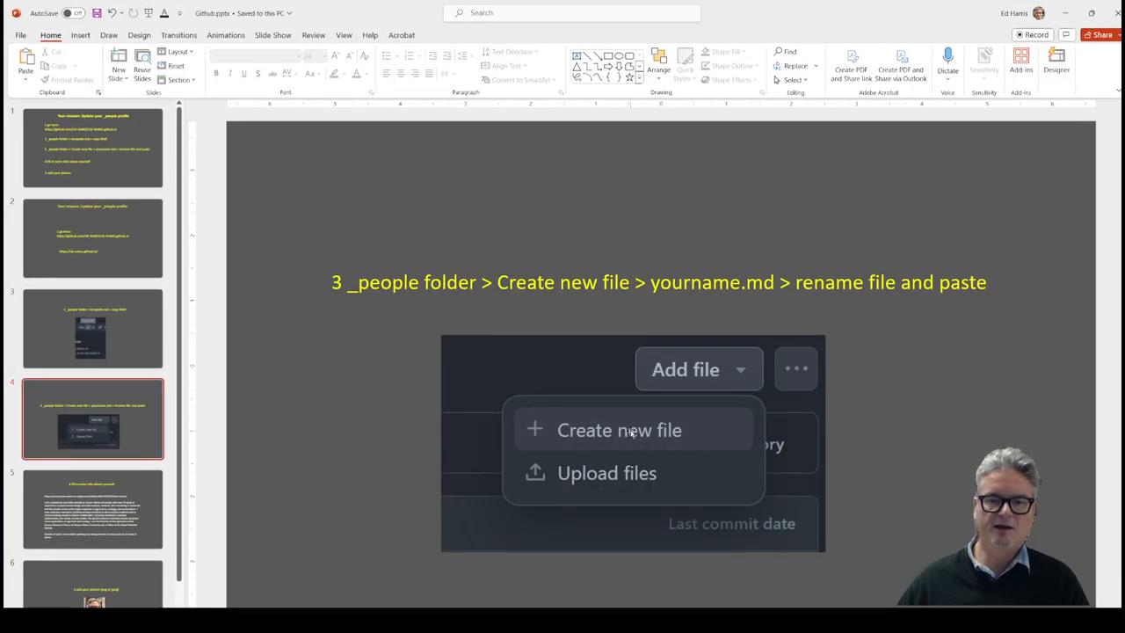
- Advance the PowerPoint instructions from slide 5 to slide 6 on adding a jpg picture
click(92, 509)
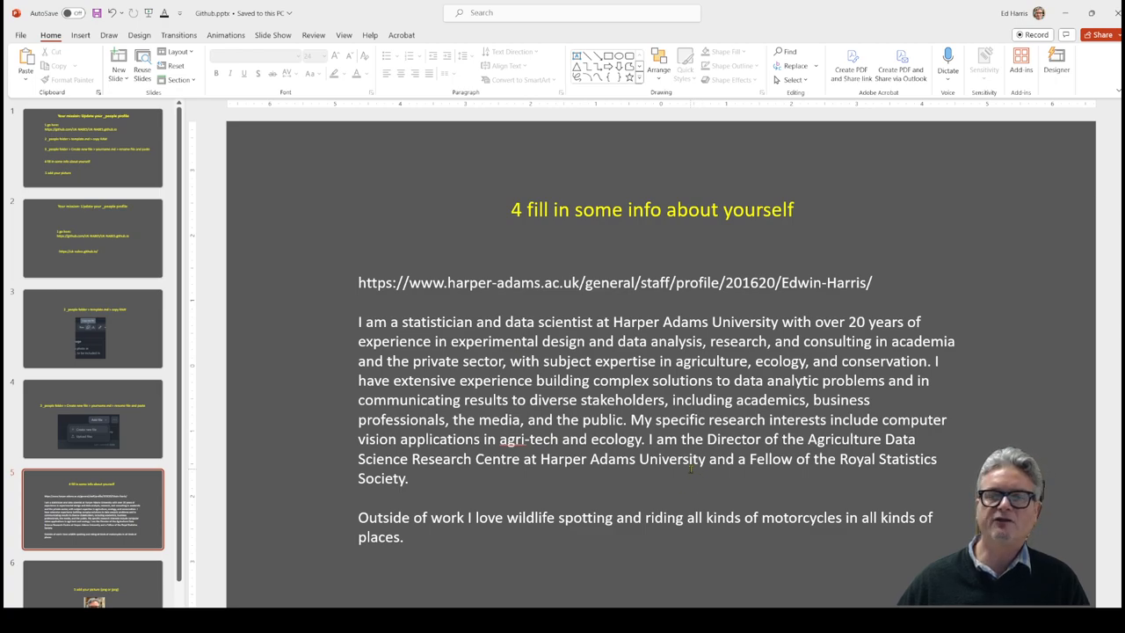
click(93, 562)
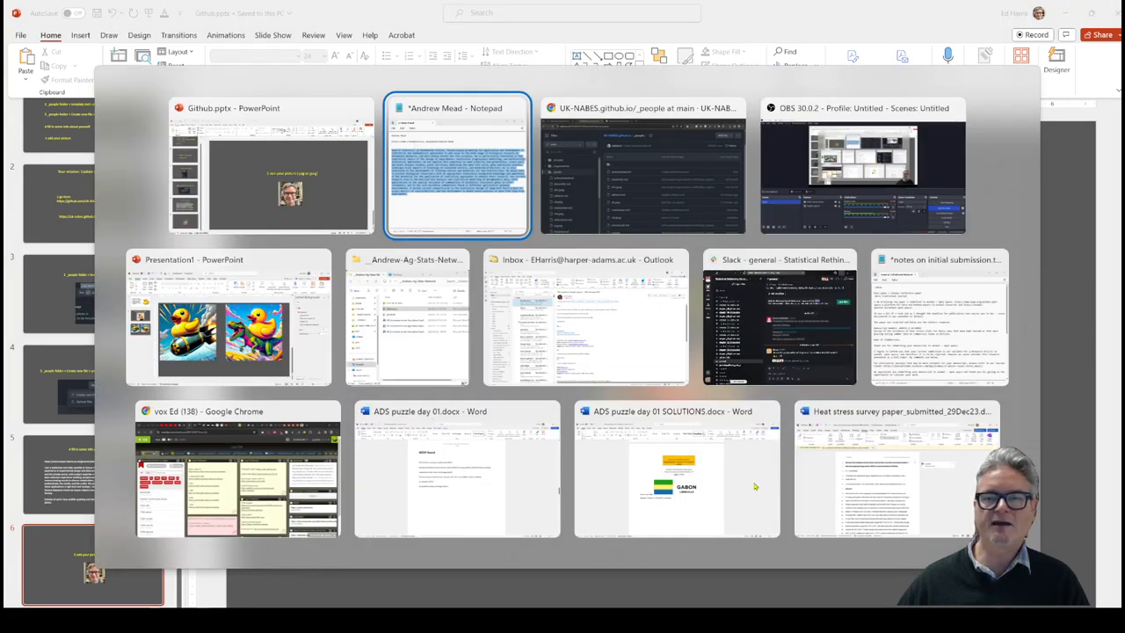
- Stage am.jpg on the _people folder's Upload files page, checking the slides along the way
click(642, 167)
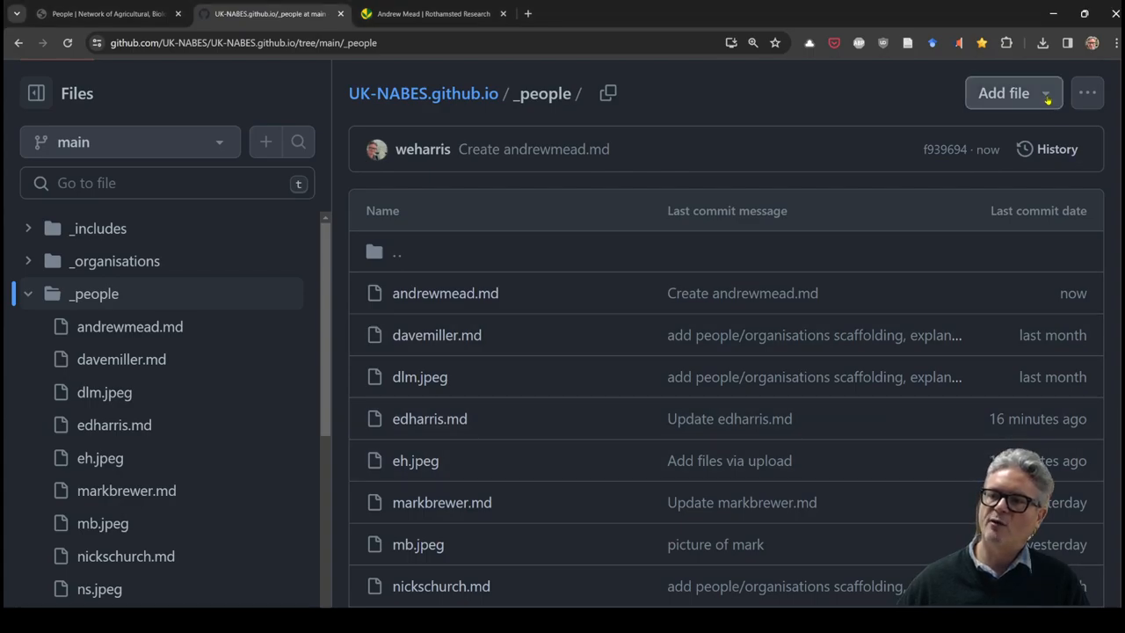
click(1004, 94)
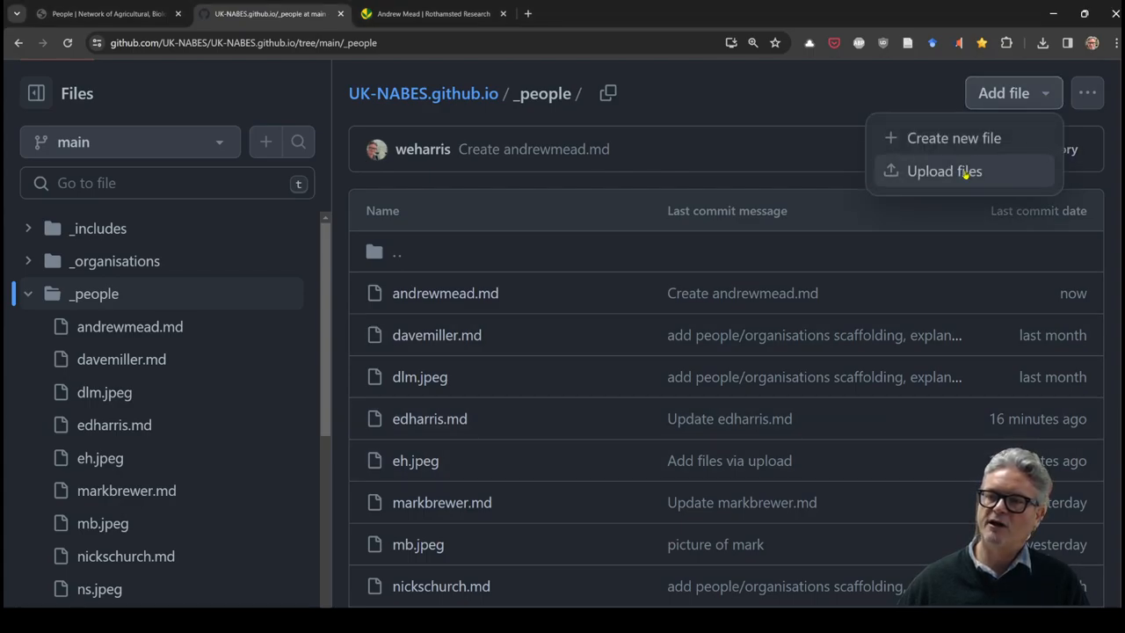
click(944, 171)
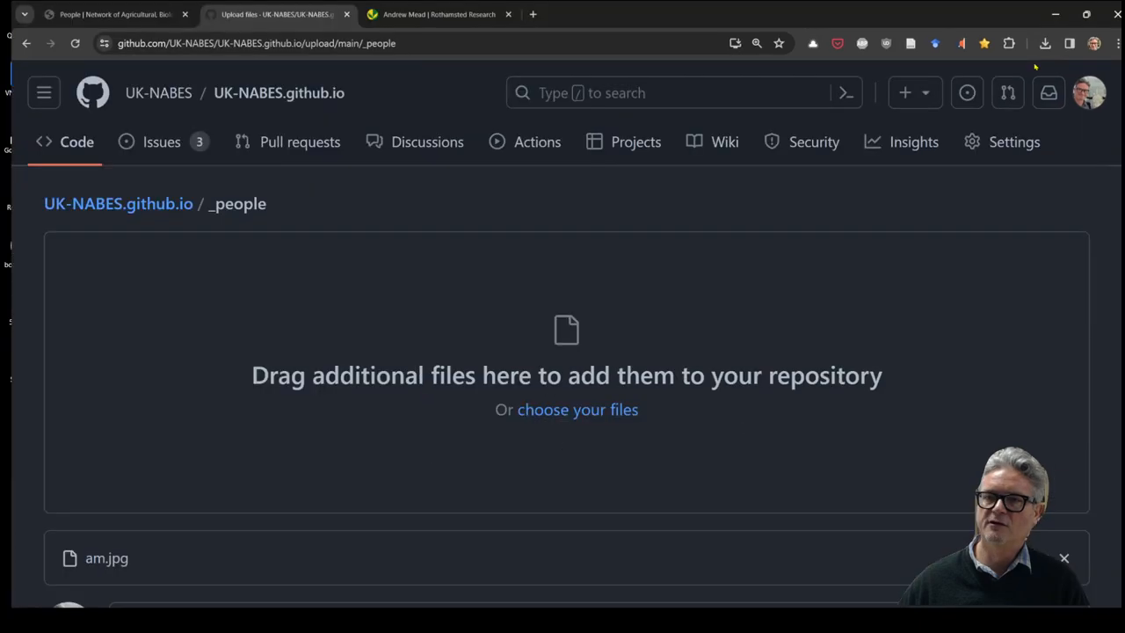
key(alt+tab)
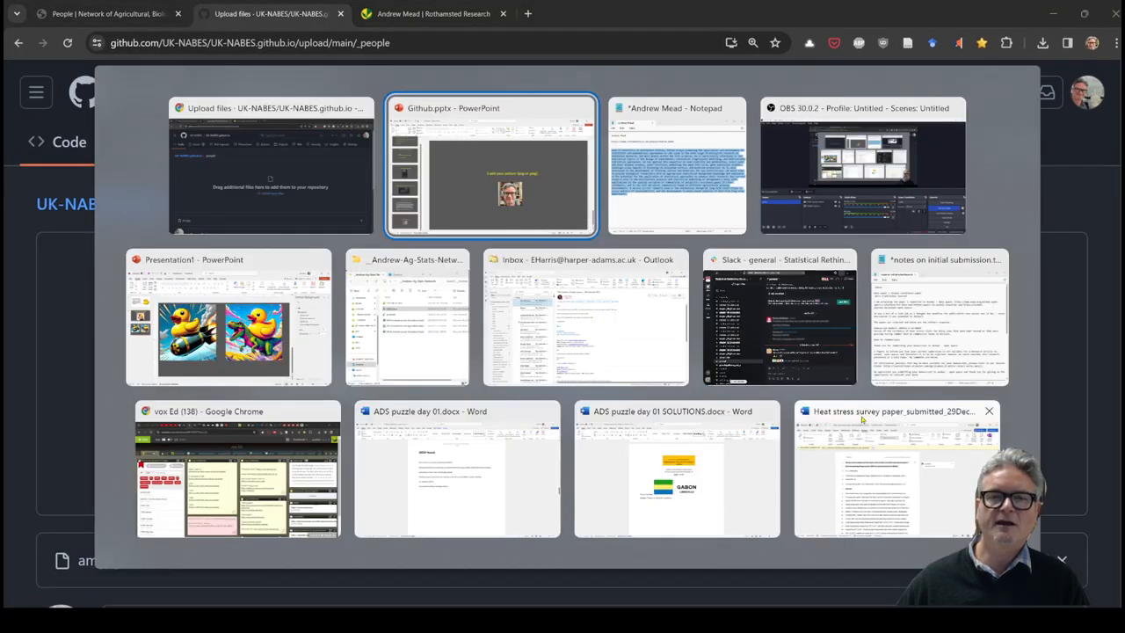
click(491, 165)
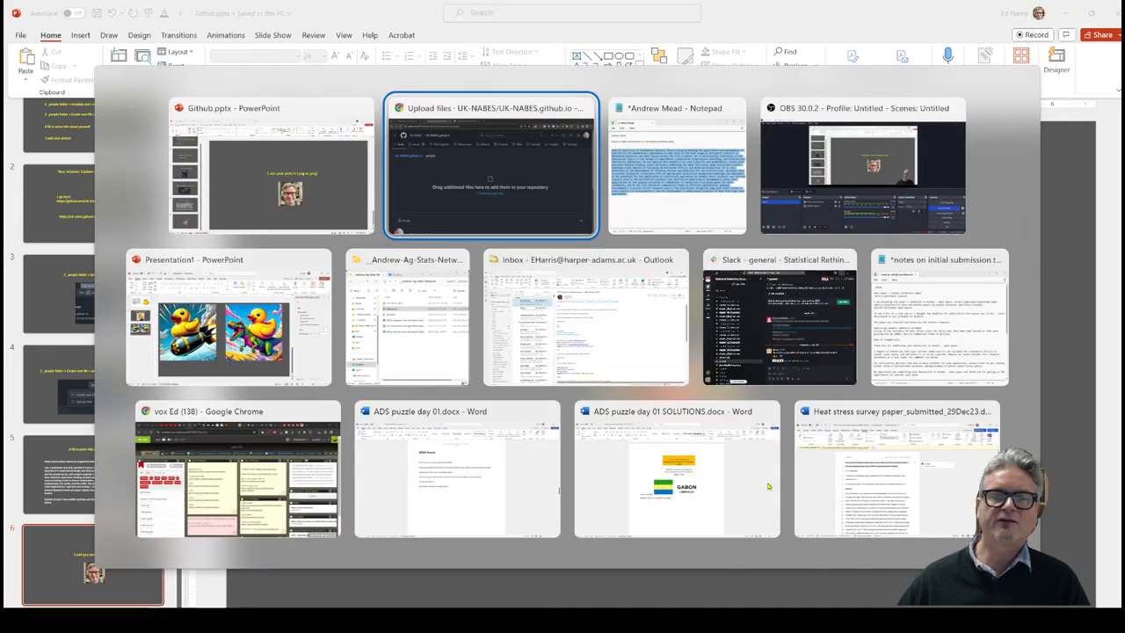
click(491, 167)
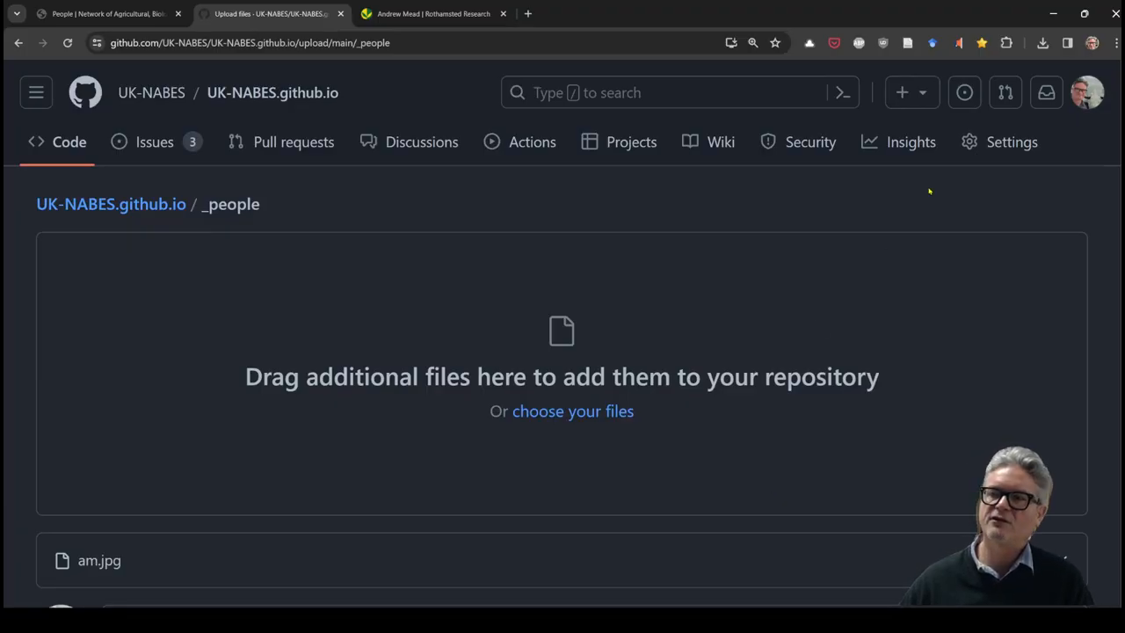
- Commit the uploaded am.jpg photo directly to main
scroll(down, 3)
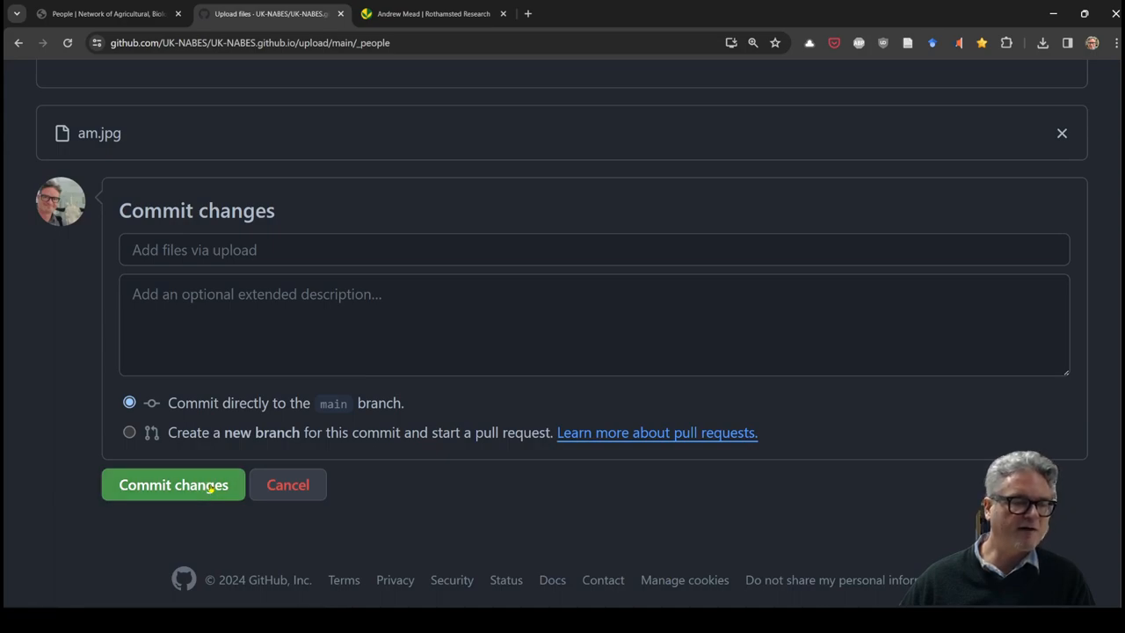
click(173, 484)
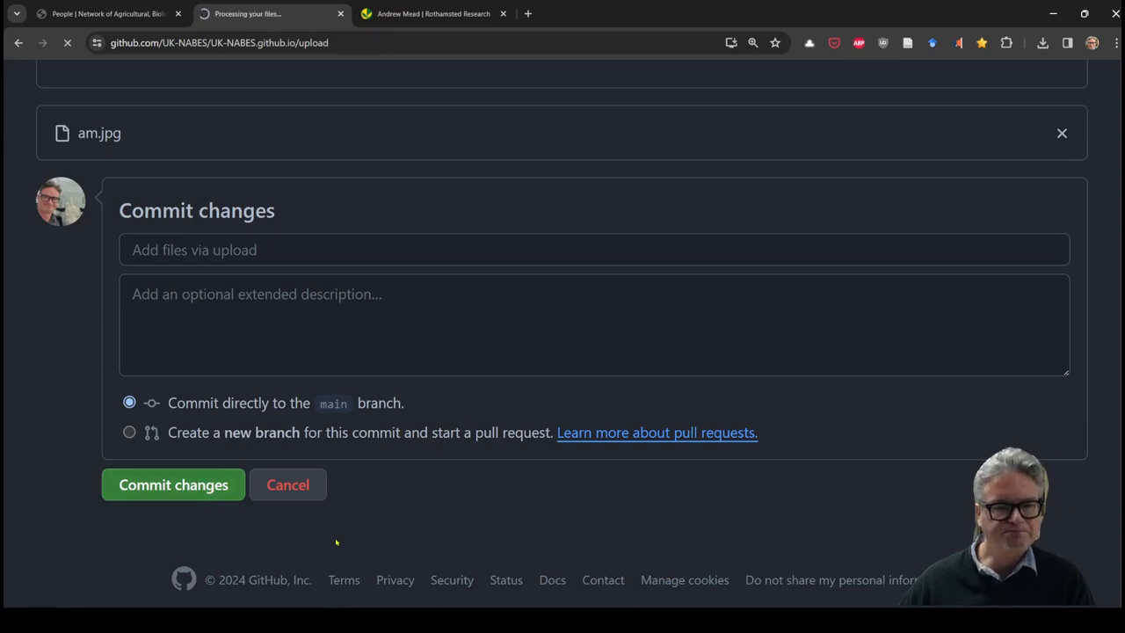
click(173, 484)
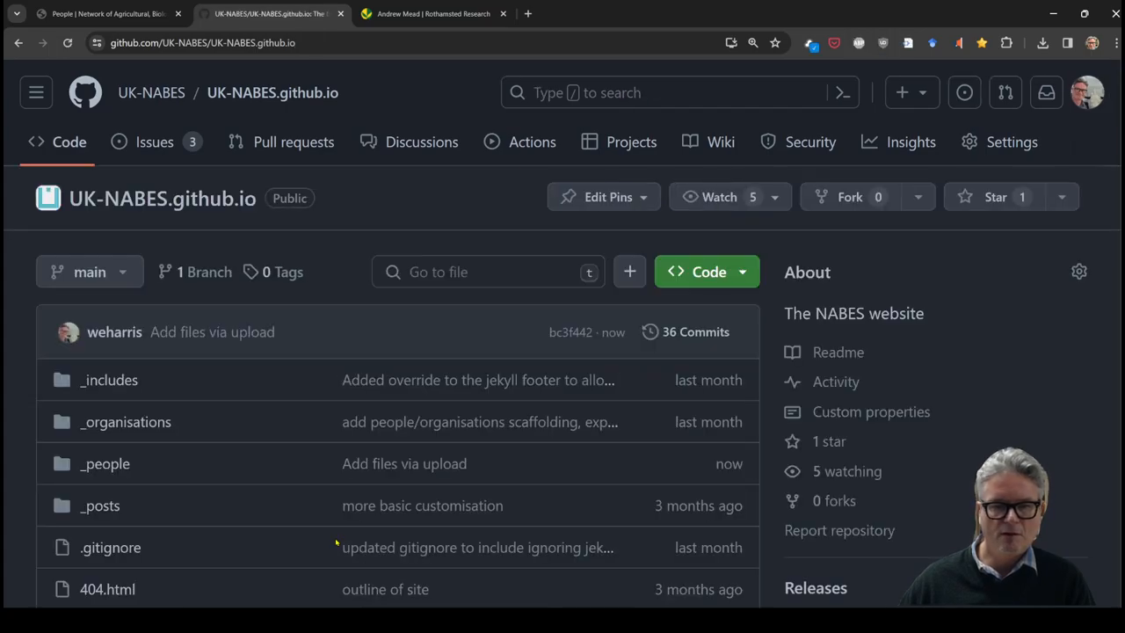
scroll(down, 3)
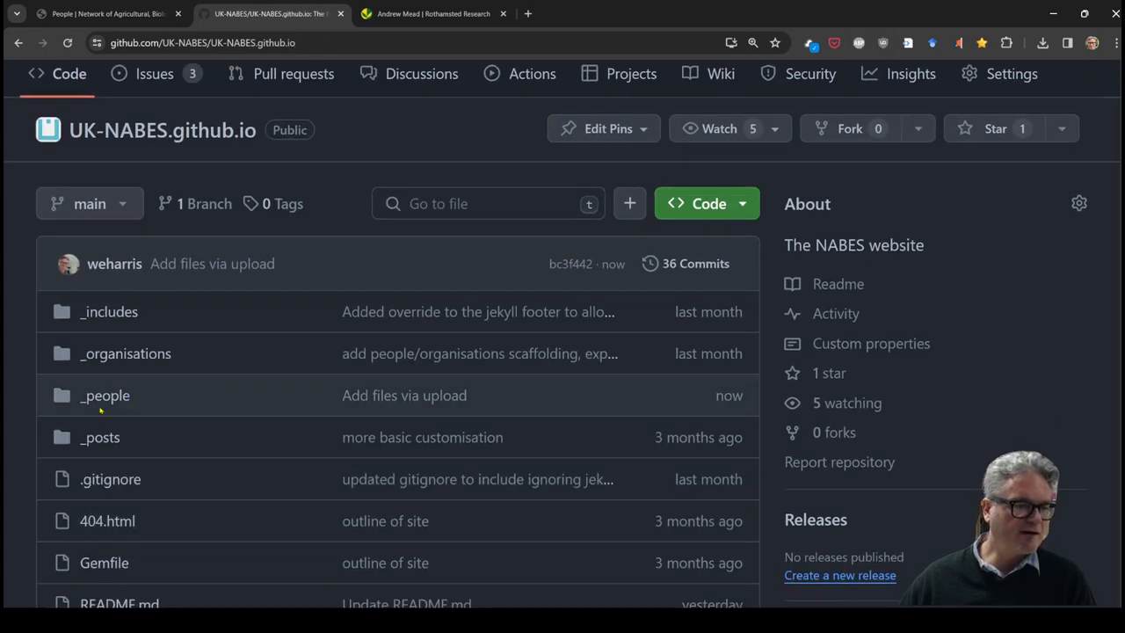
click(104, 395)
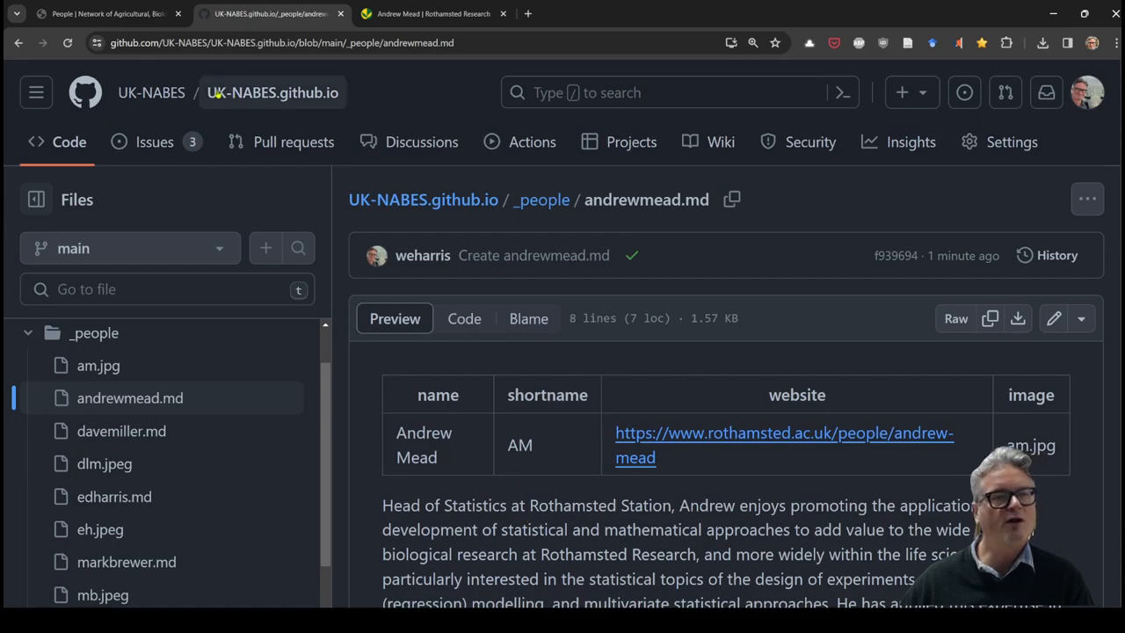
click(105, 13)
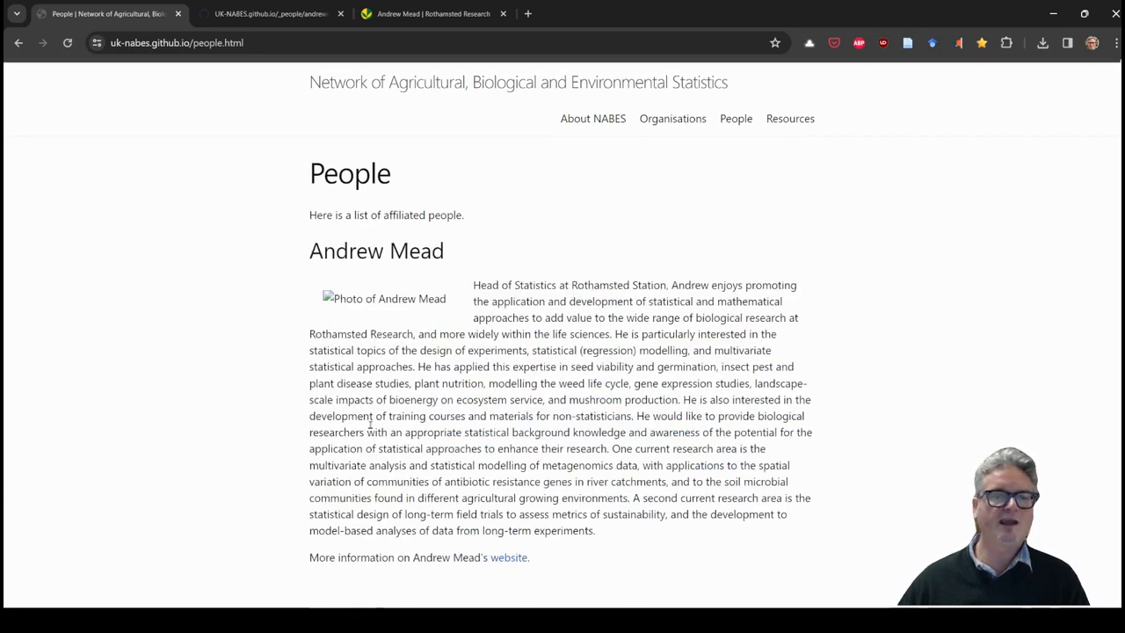
mouse_move(451, 330)
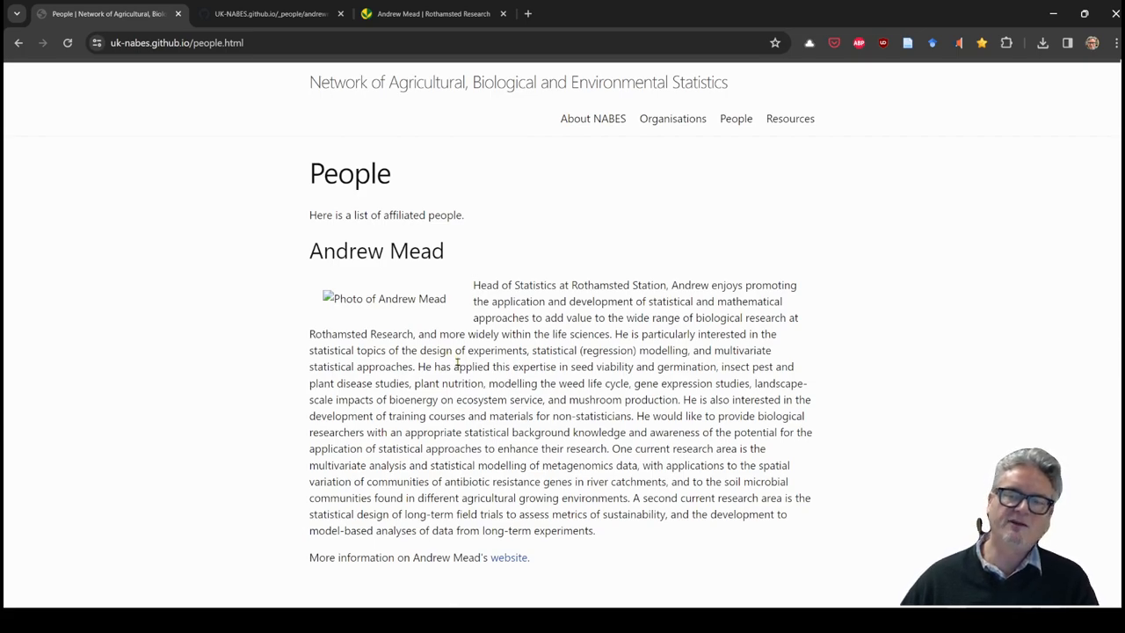
mouse_move(253, 218)
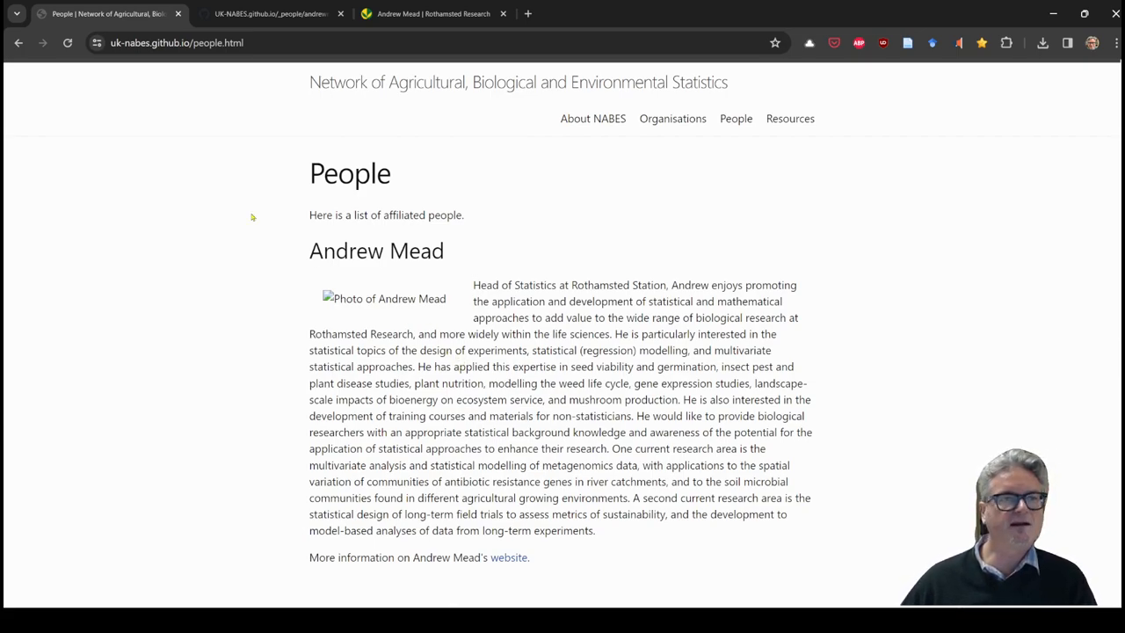
- Reload the People page twice until Andrew Mead's photo appears beside his biography
click(68, 43)
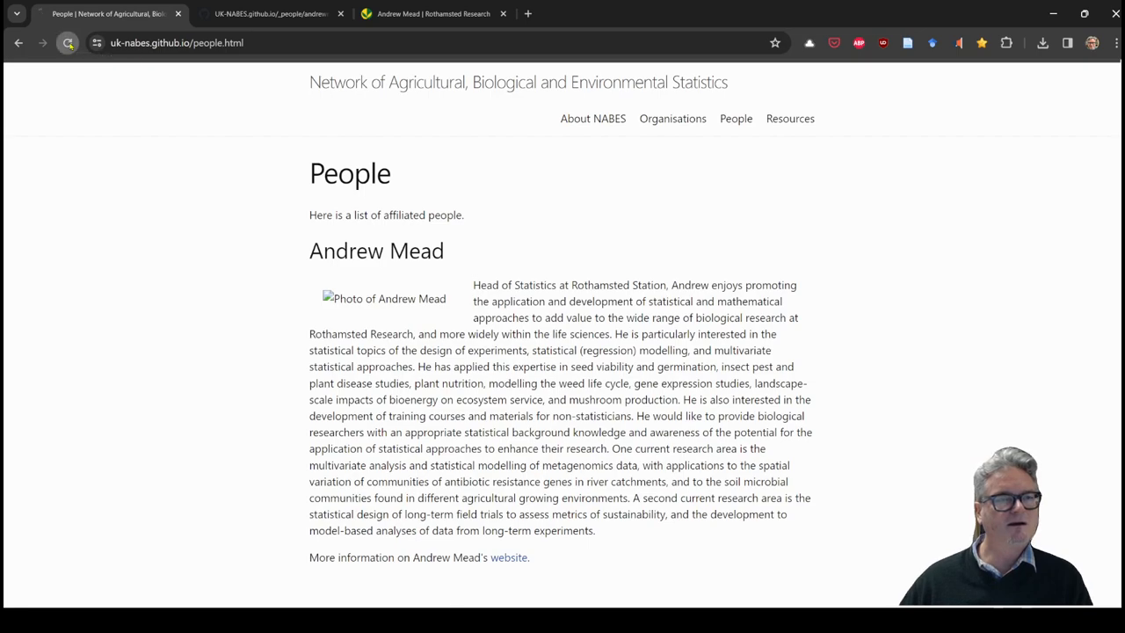
click(67, 43)
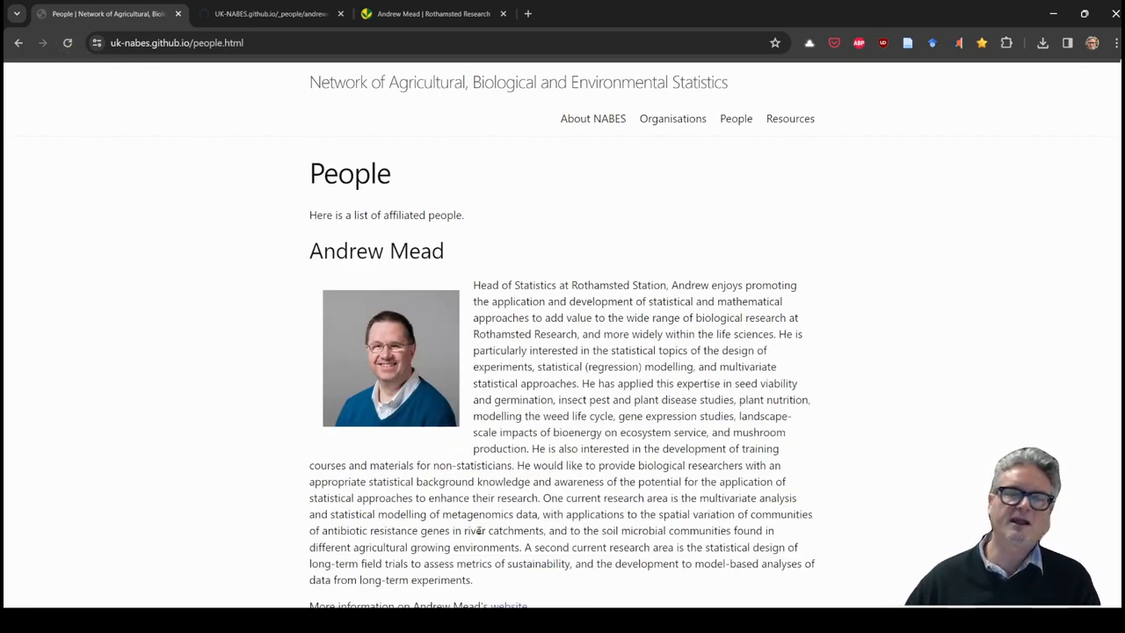
scroll(down, 3)
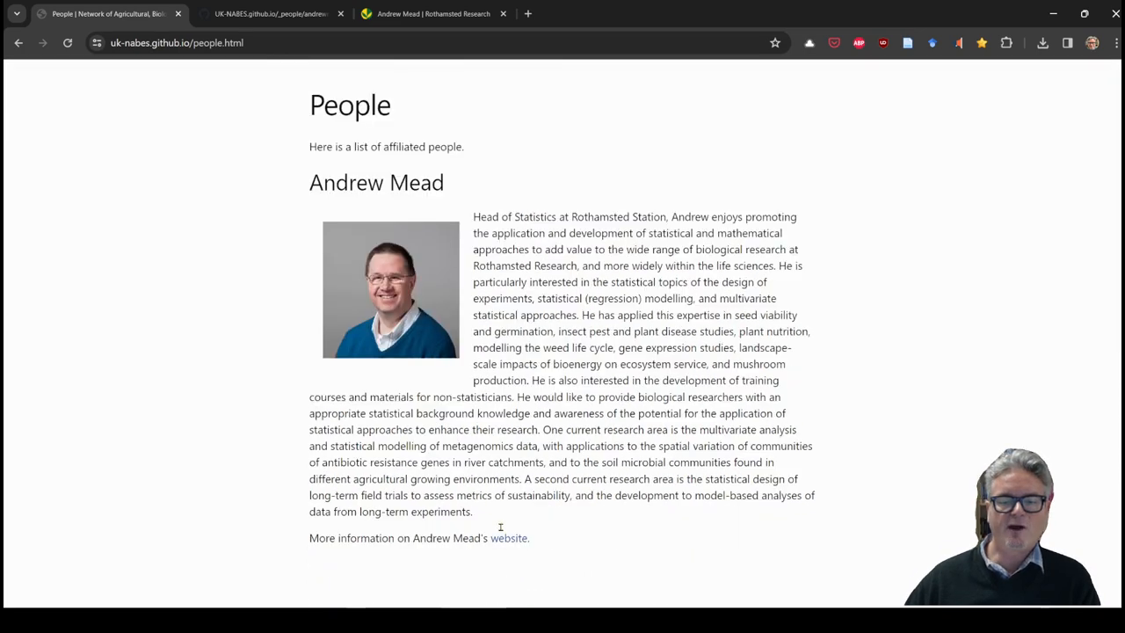